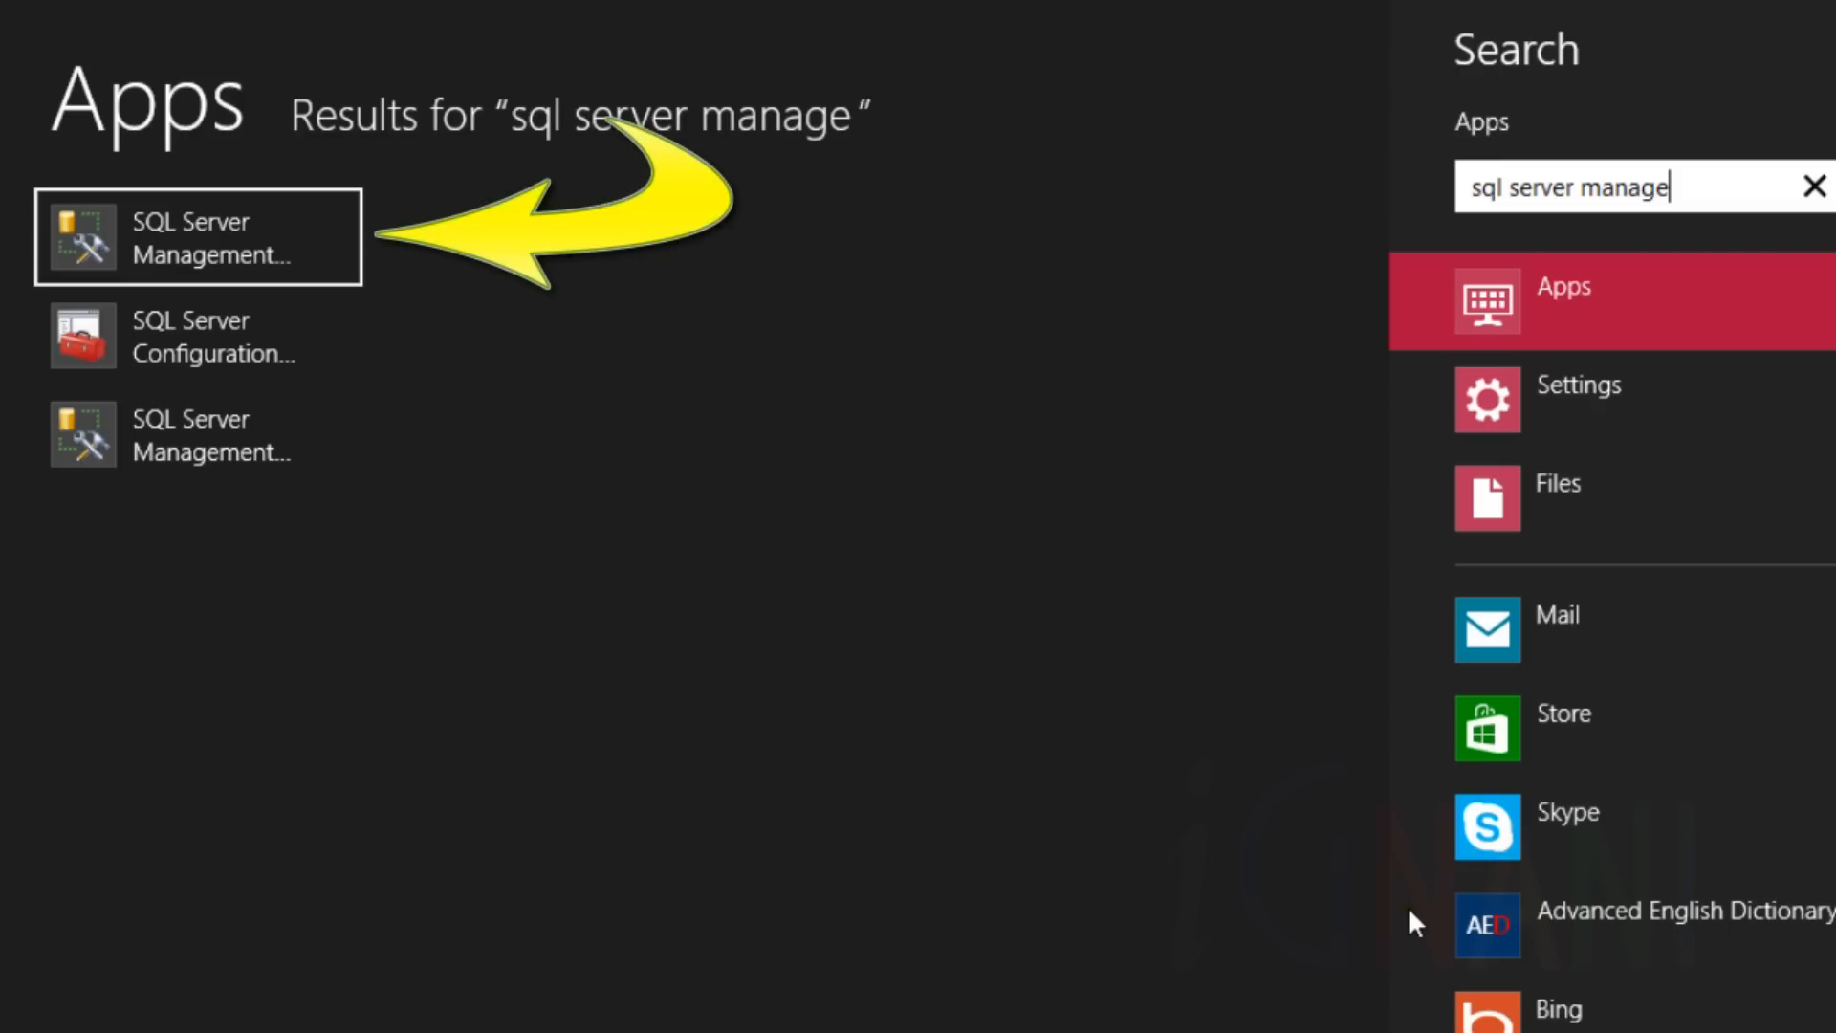
mouse_move(153, 247)
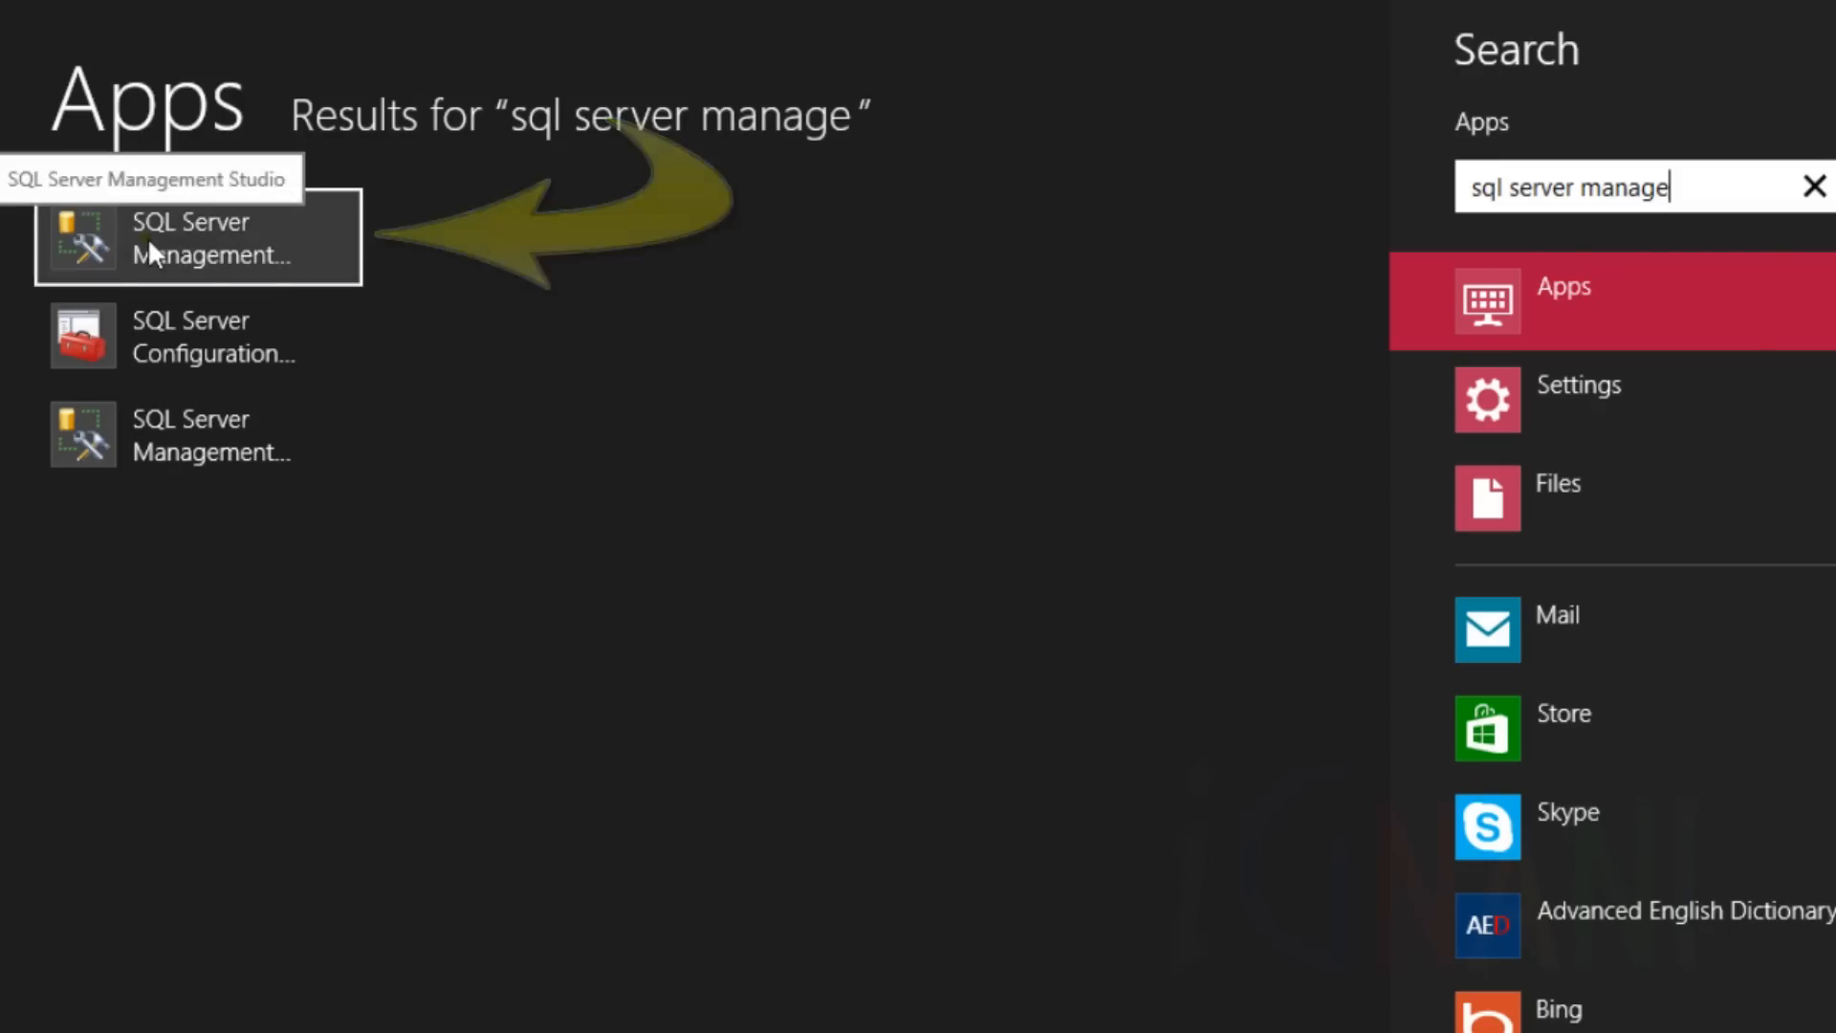
Launch SQL Server Management Studio from the Start screen search results
left_click(199, 237)
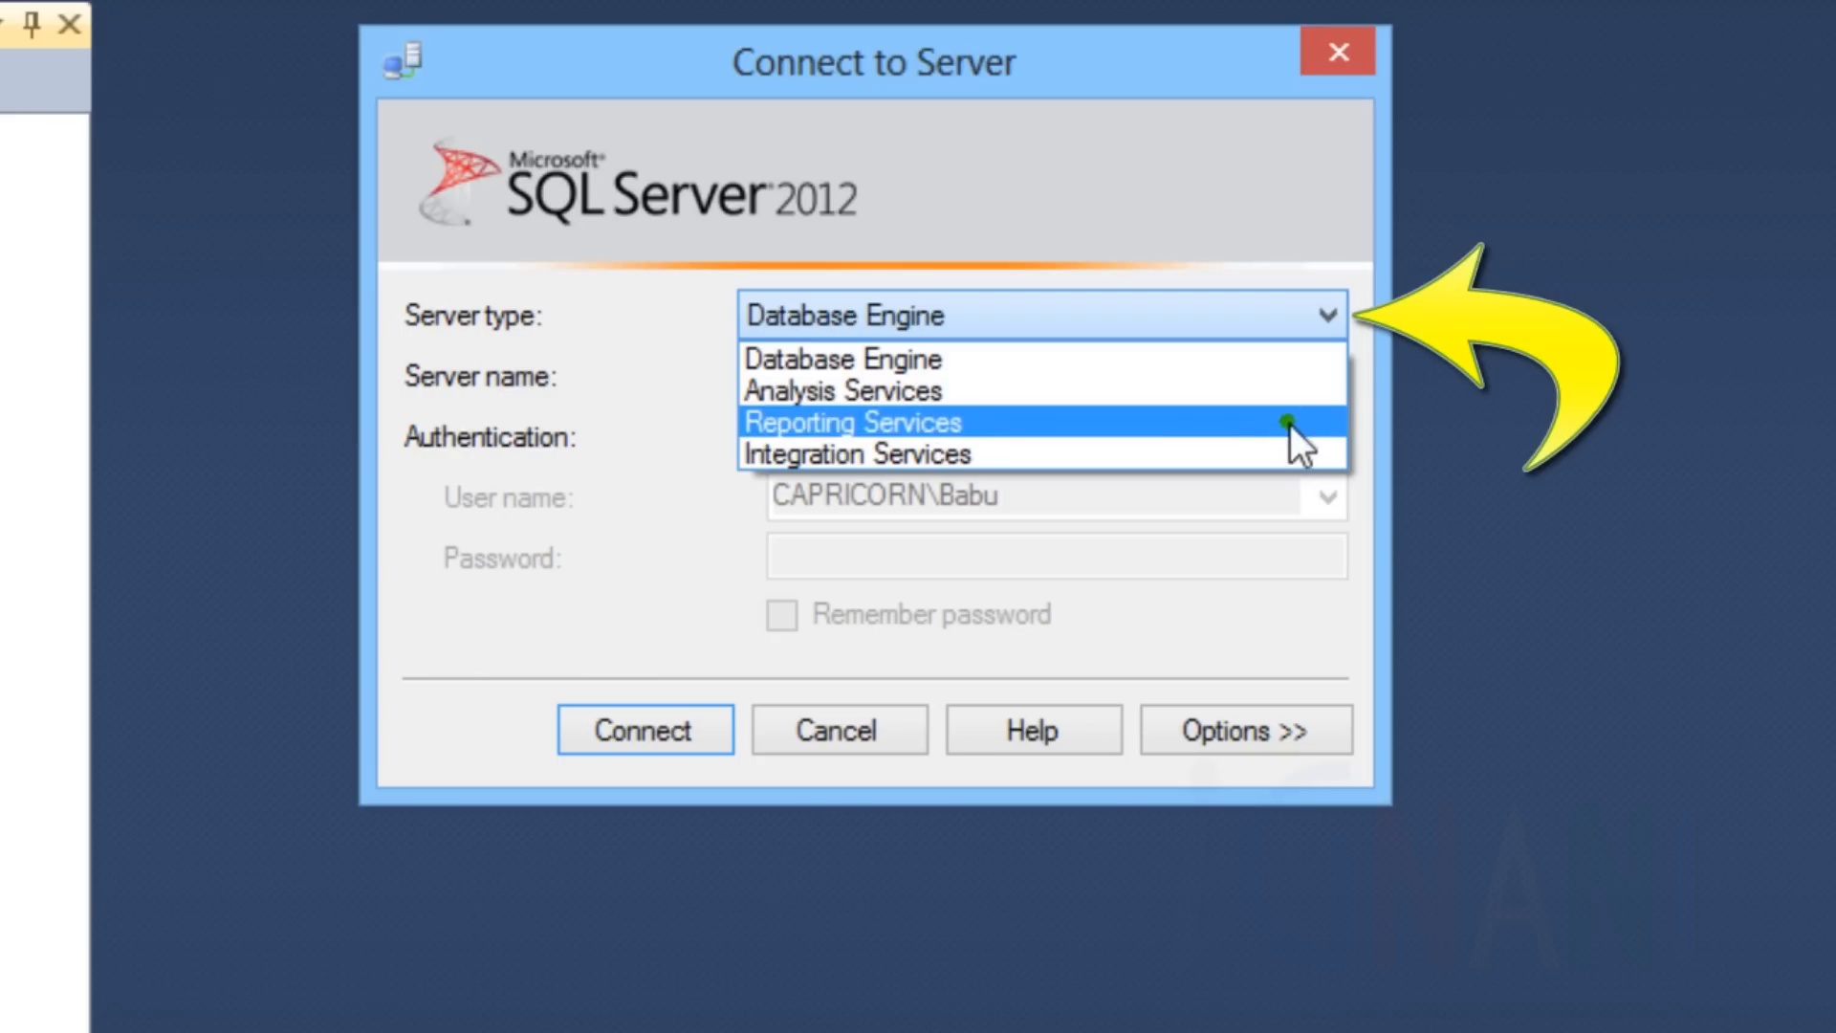
mouse_move(1318, 390)
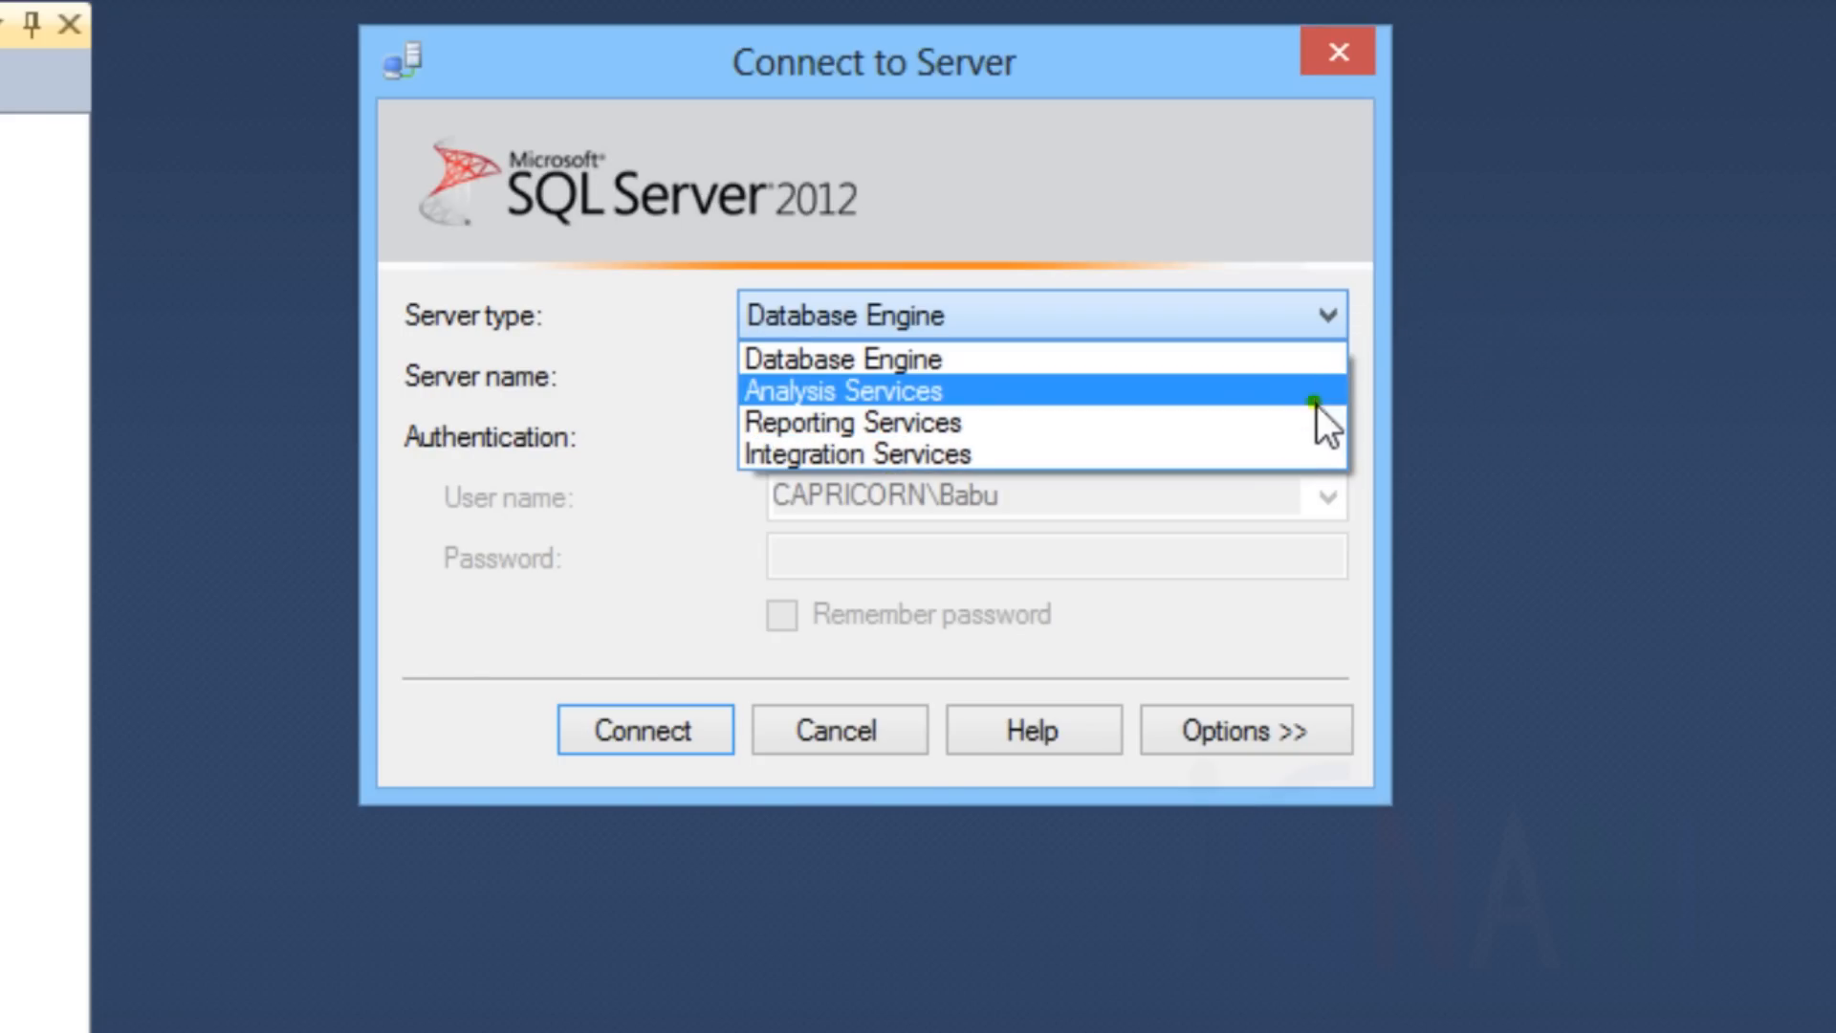
mouse_move(1230, 375)
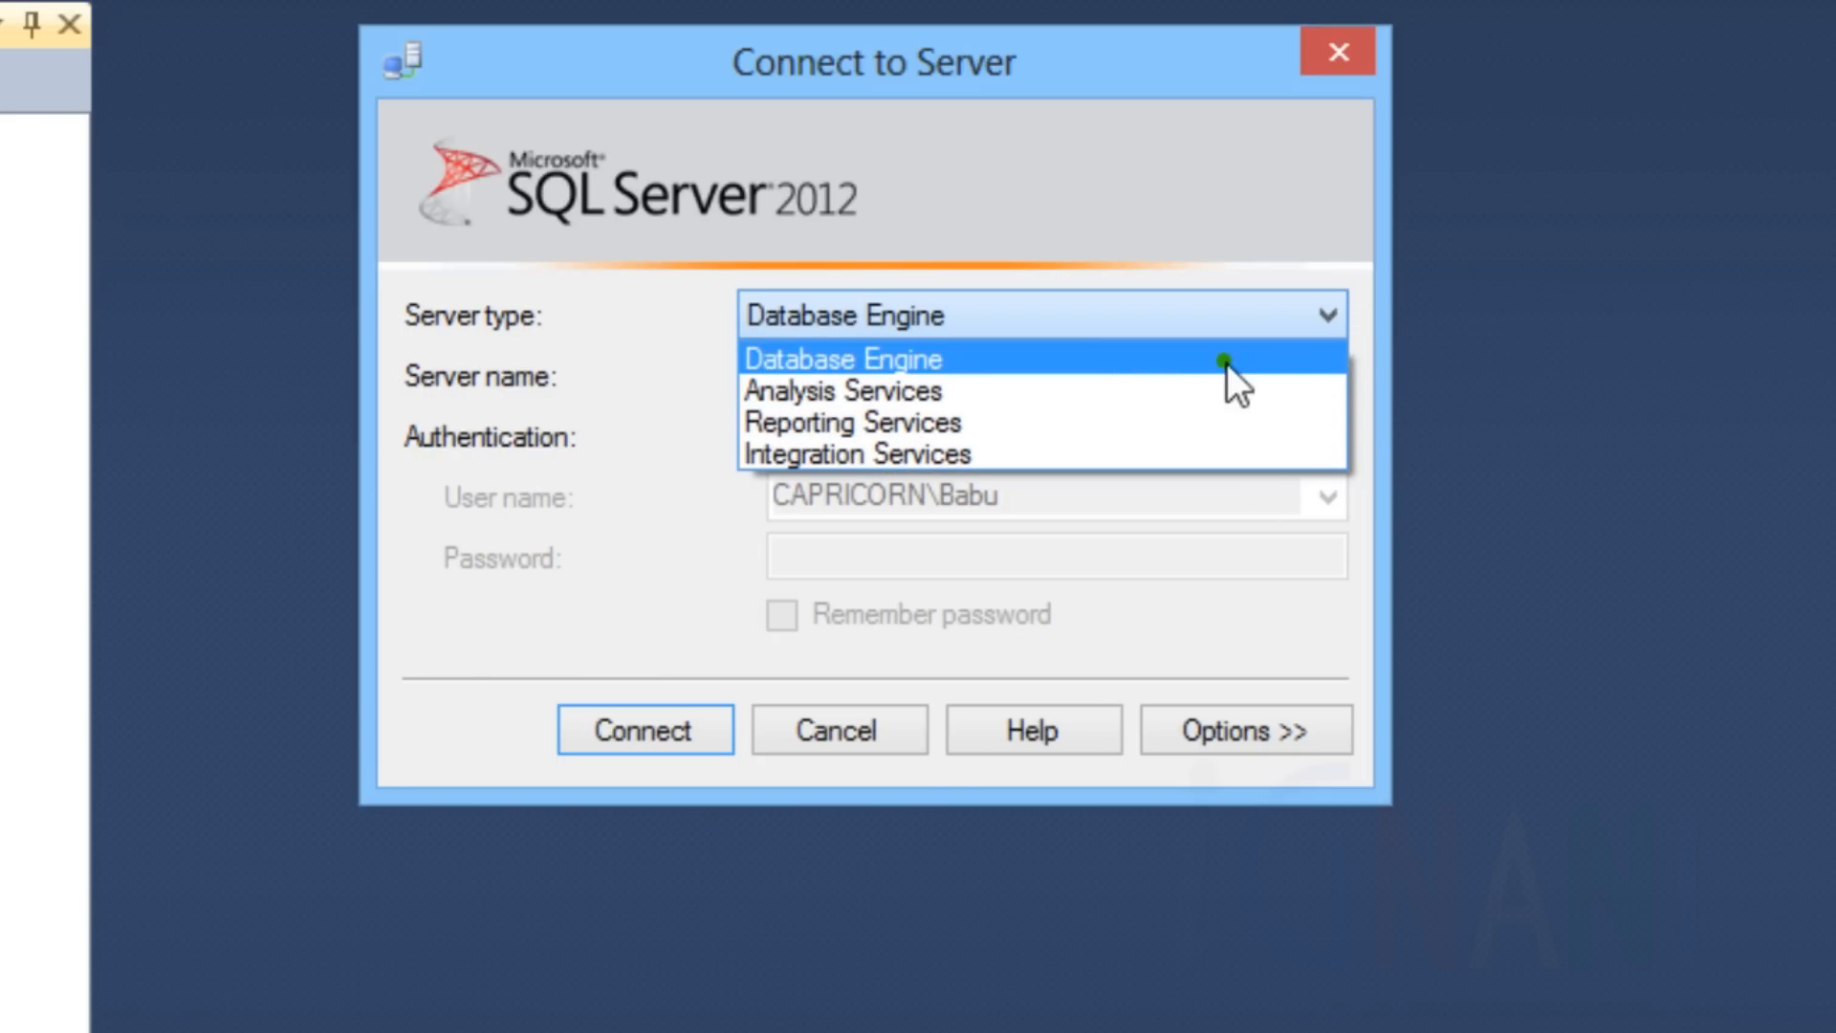
Keep Database Engine as the server type for the new connection
left_click(839, 357)
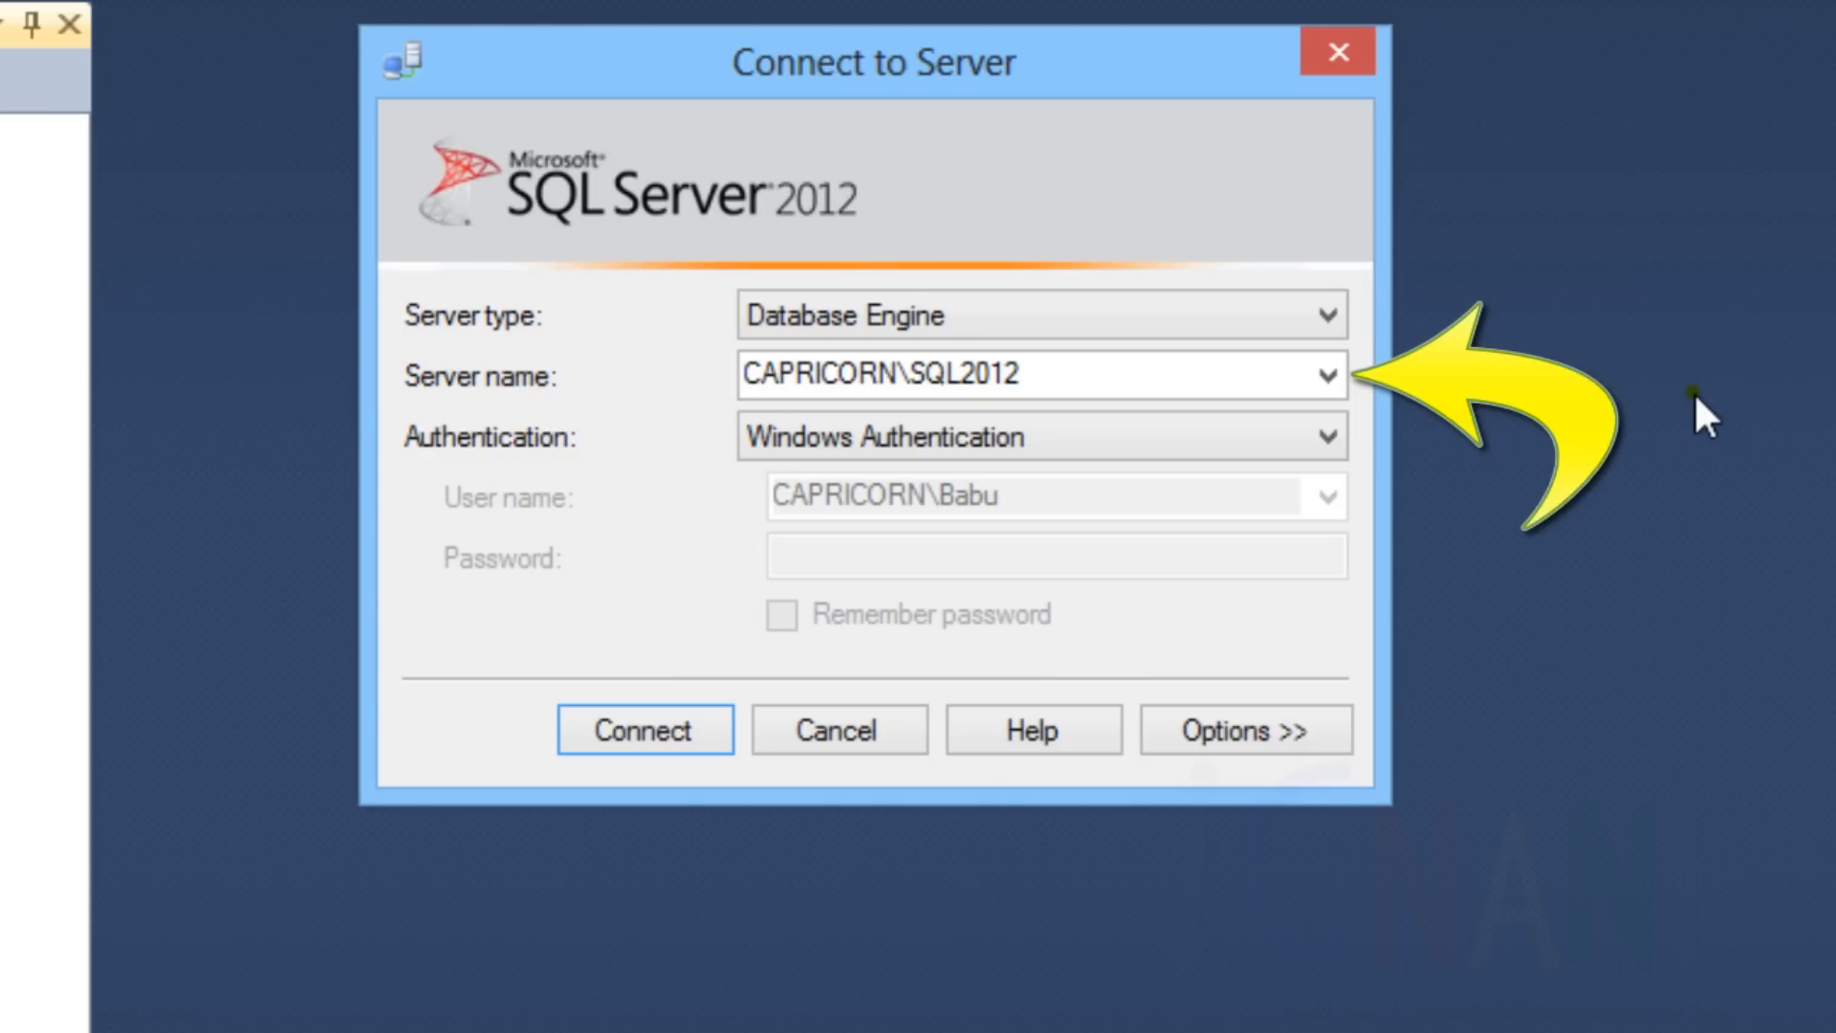
left_click(1323, 374)
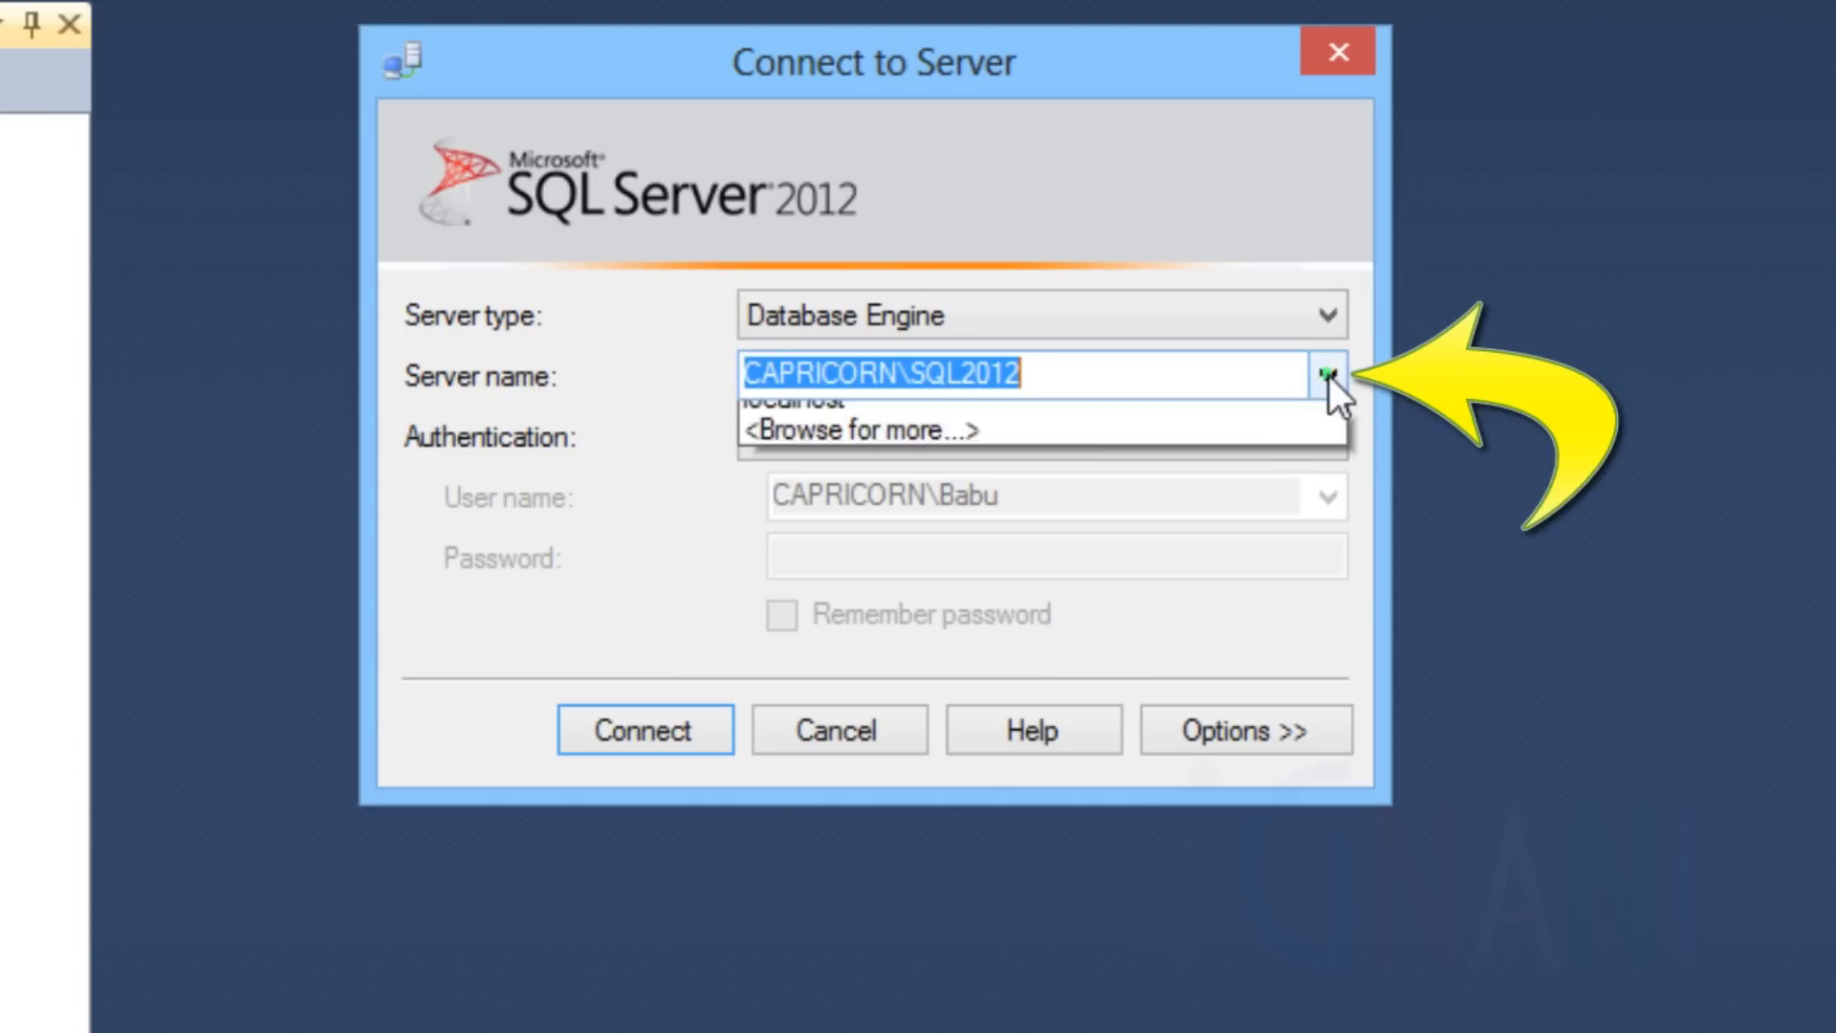
left_click(1323, 376)
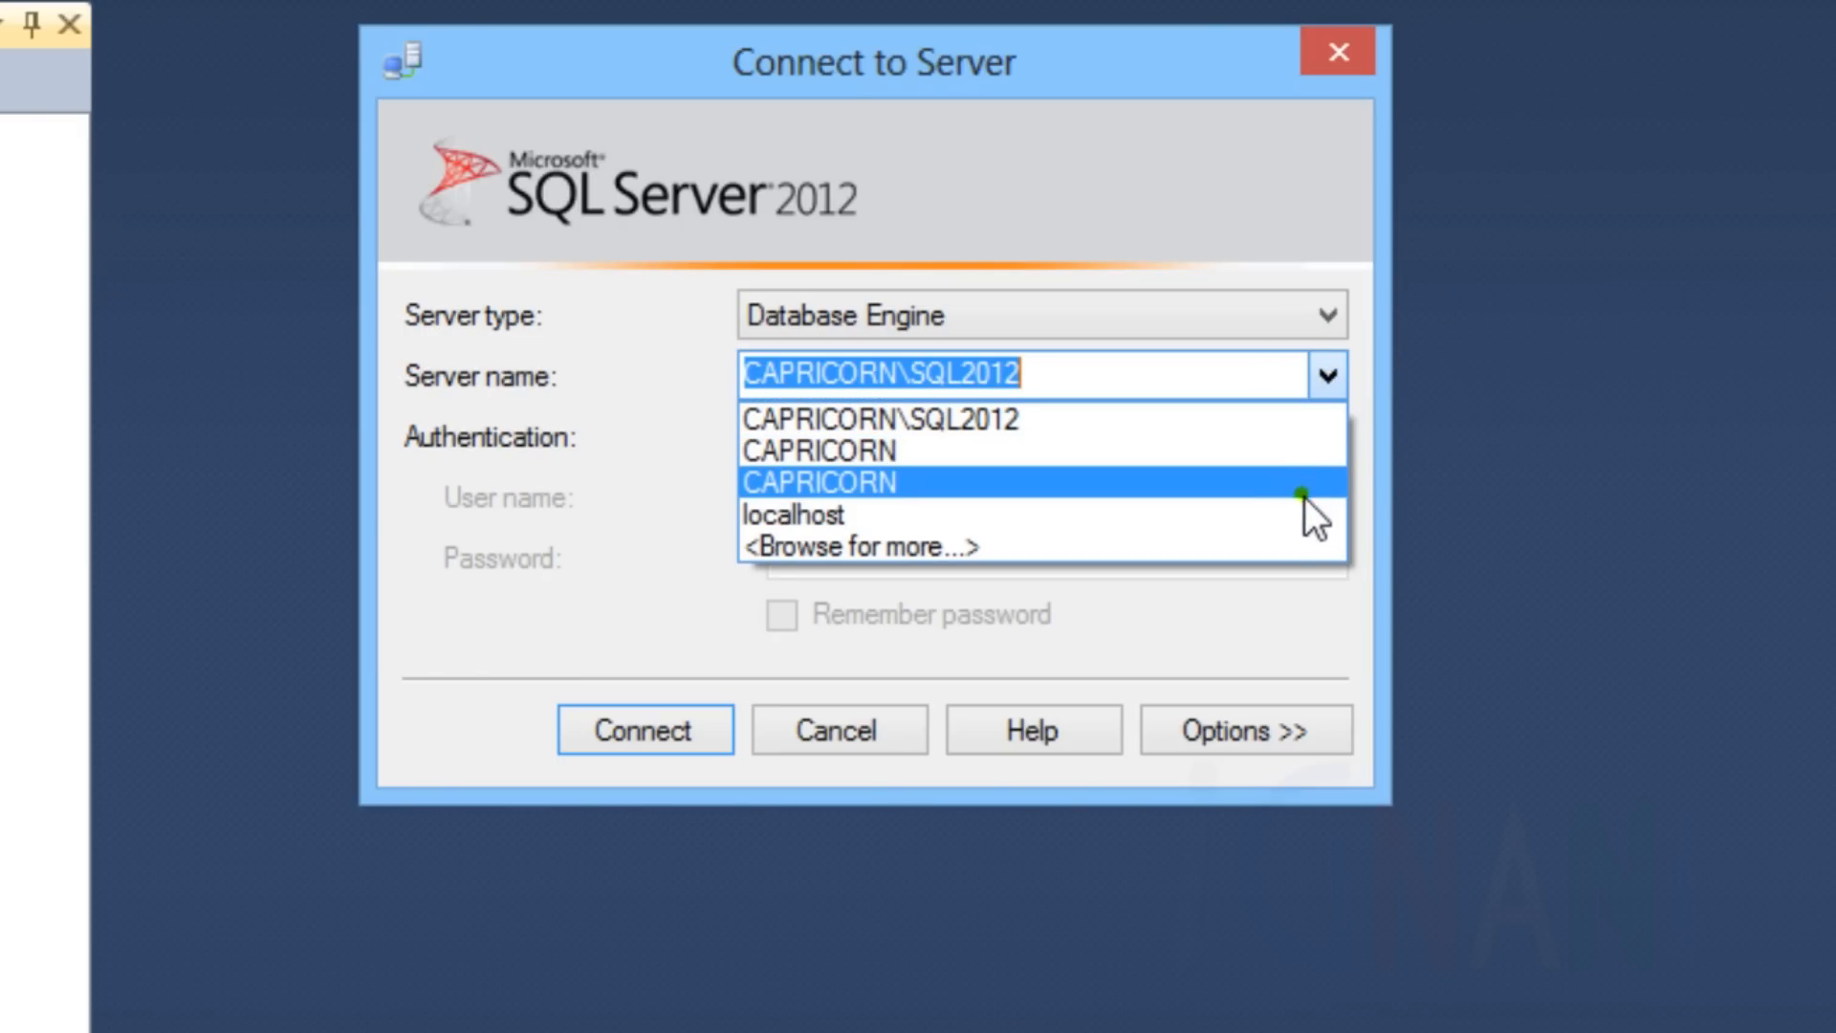
mouse_move(1517, 524)
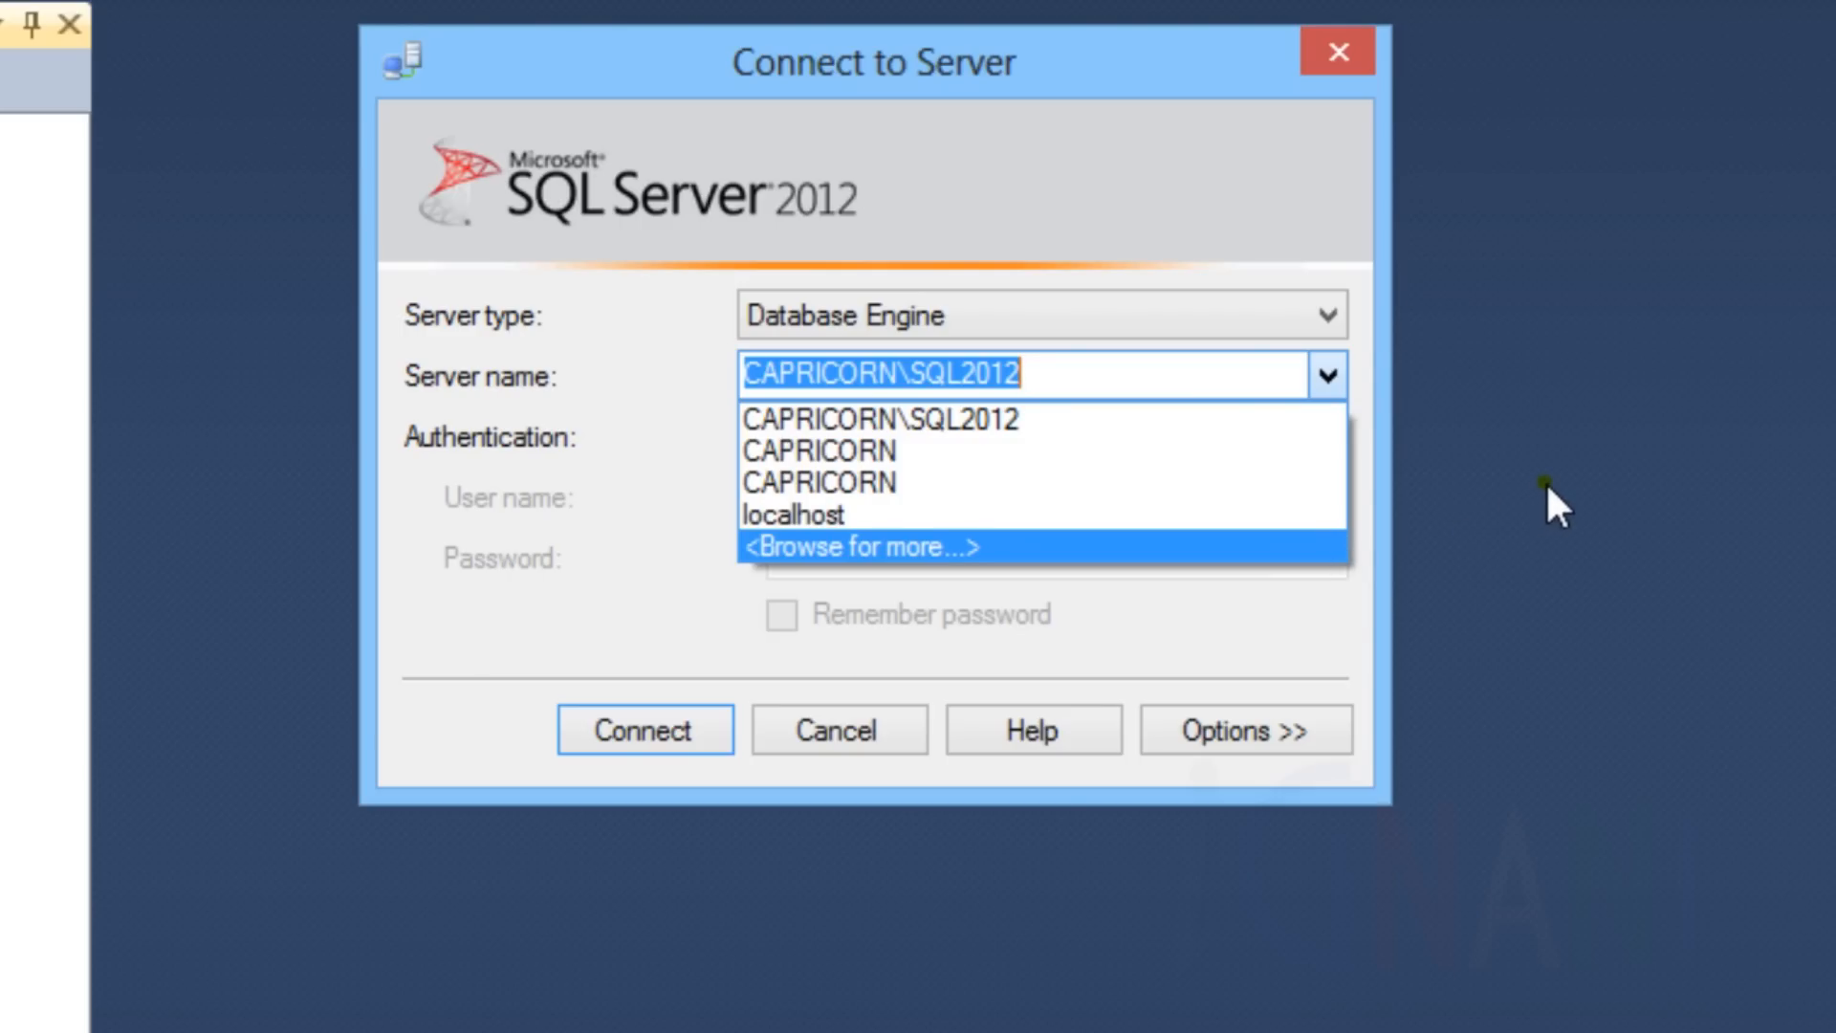
left_click(1324, 313)
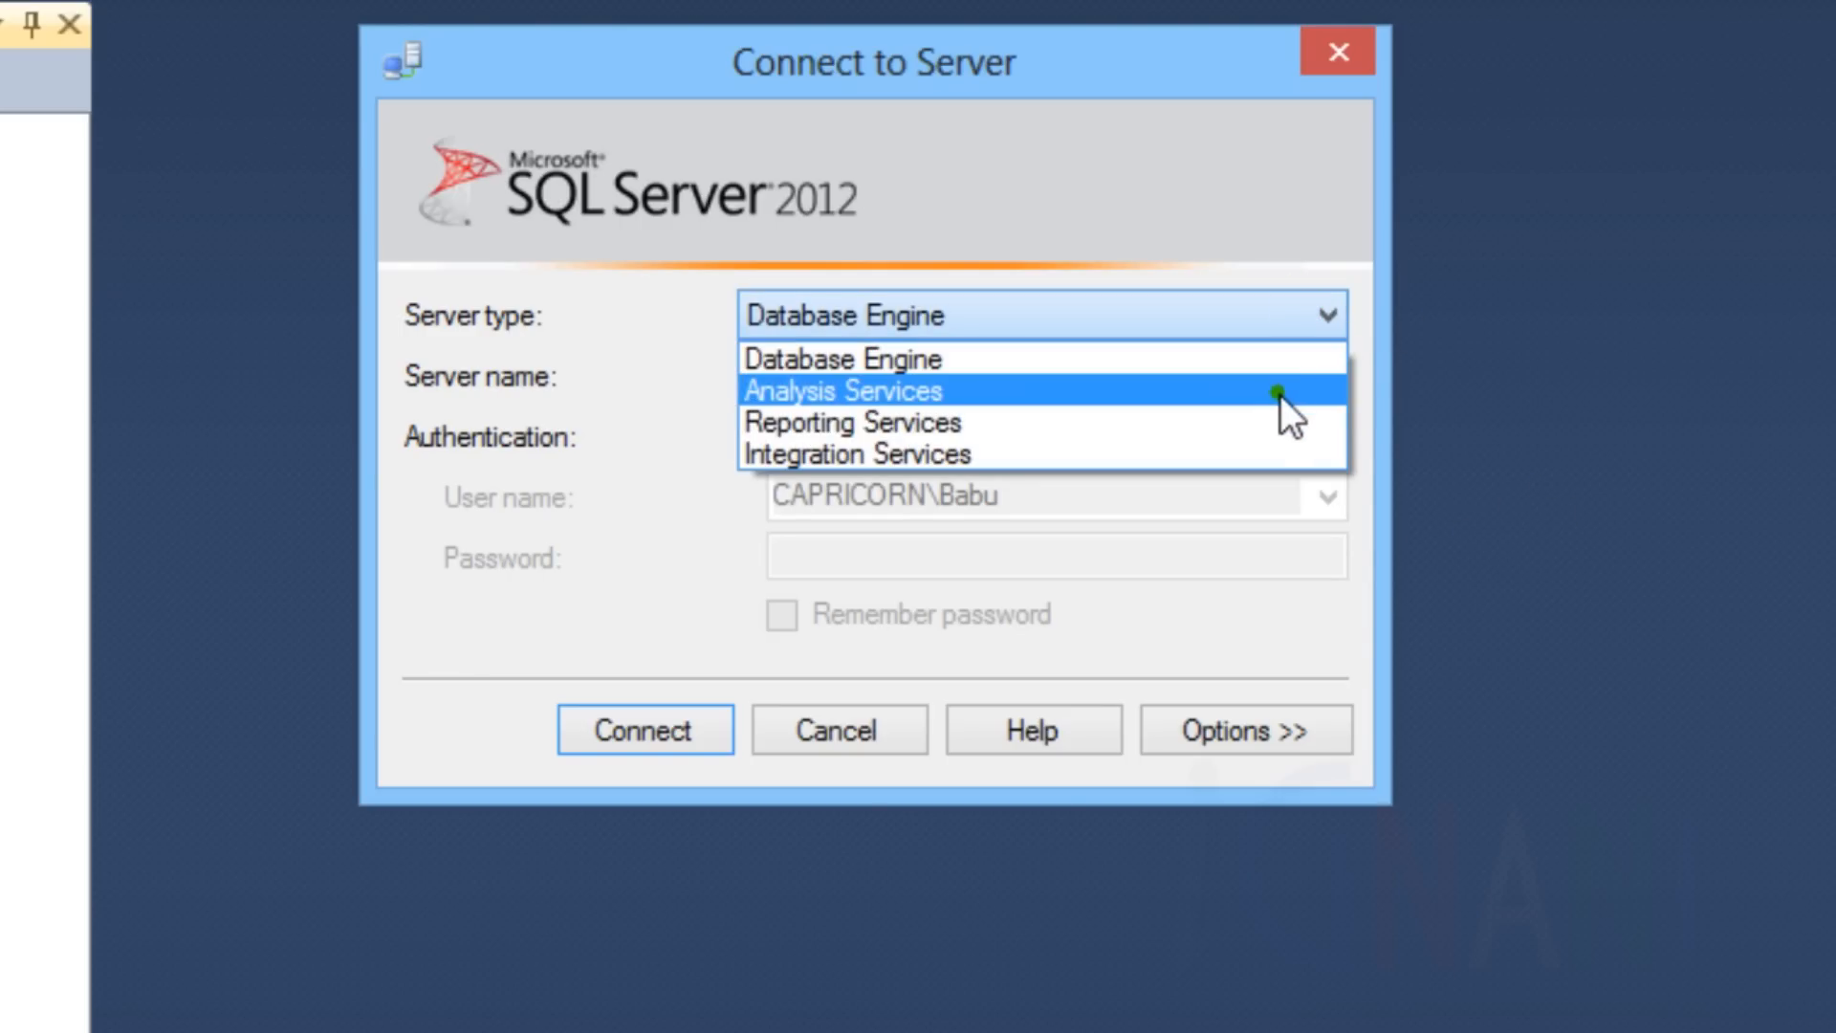
left_click(836, 388)
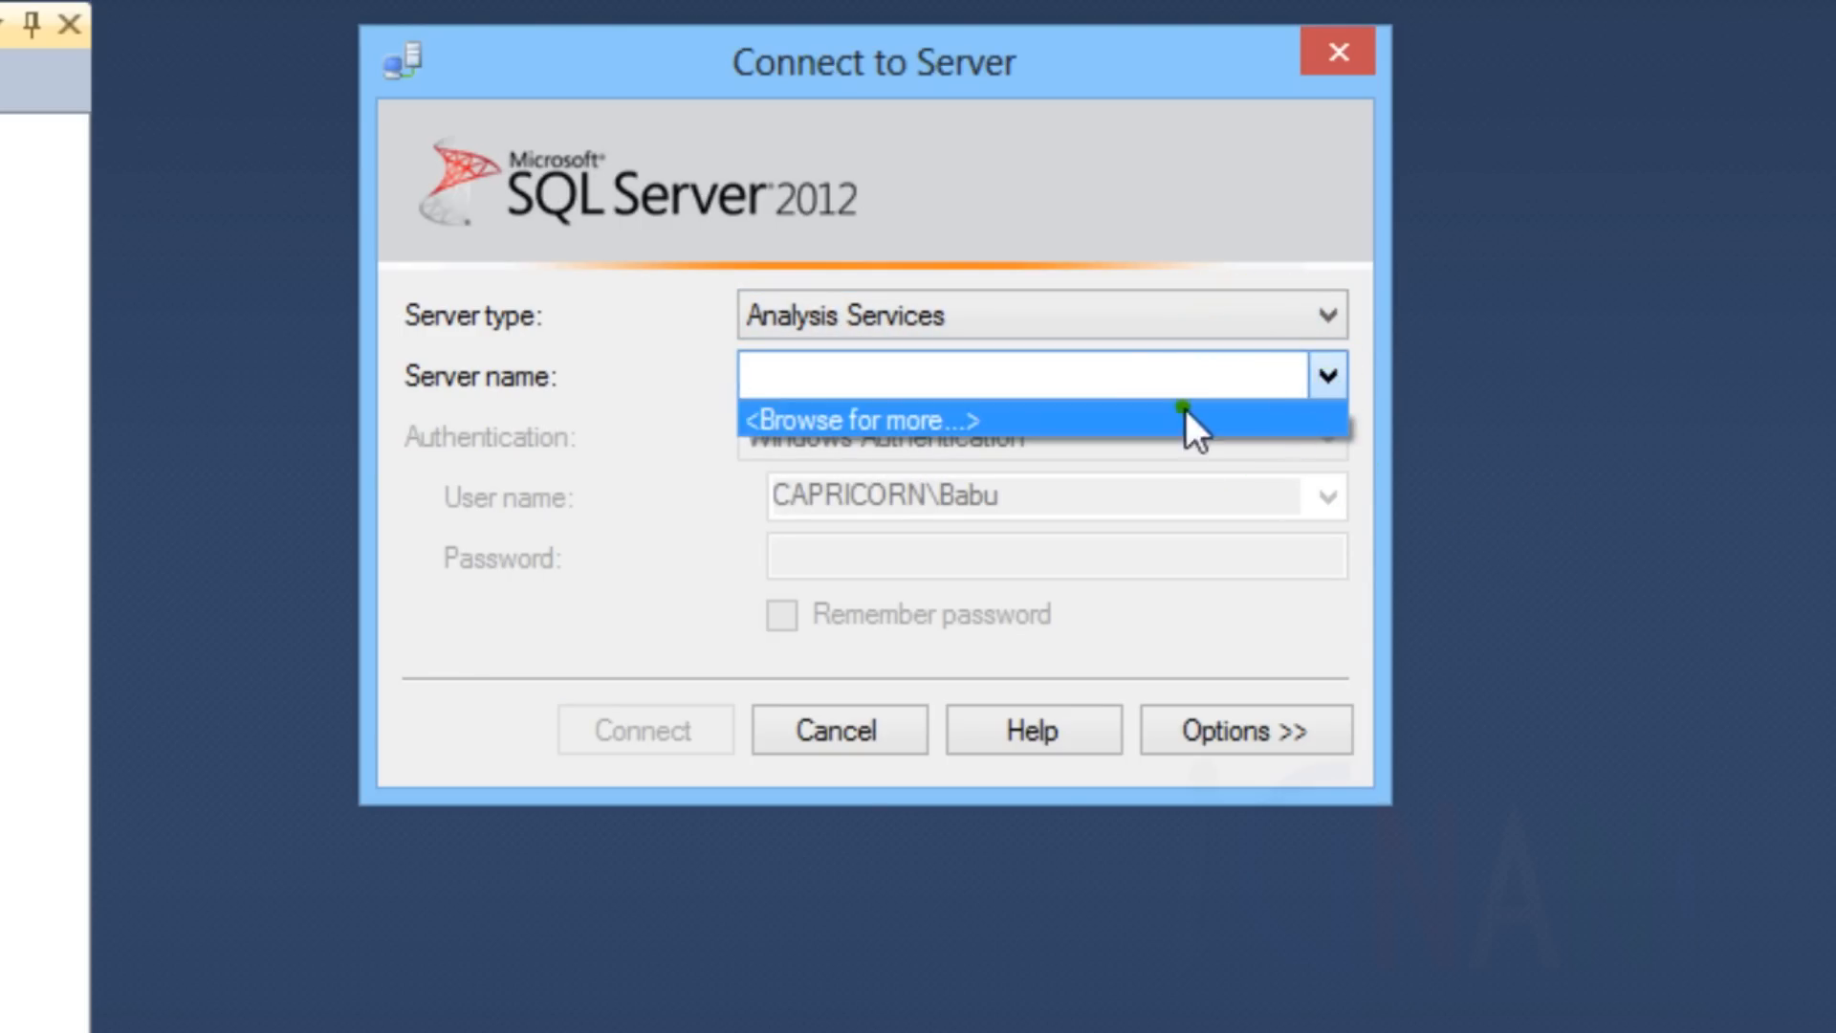
left_click(1327, 313)
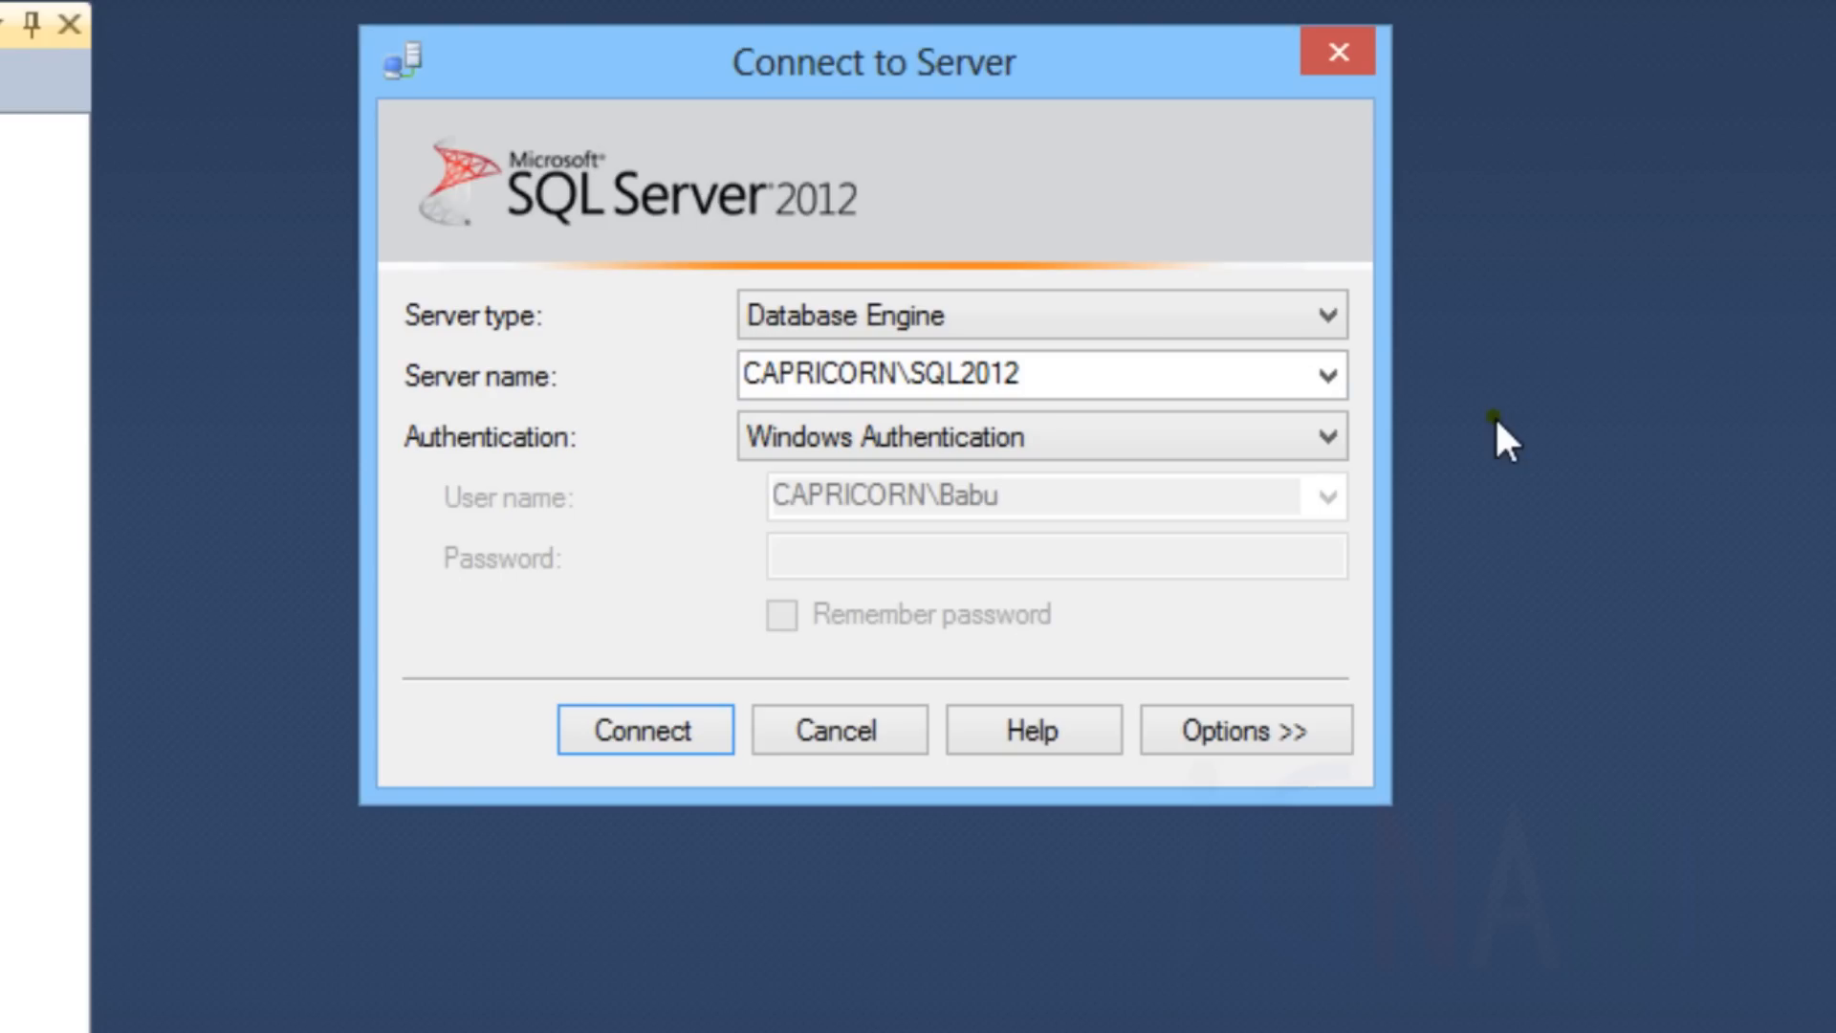
double_click(821, 375)
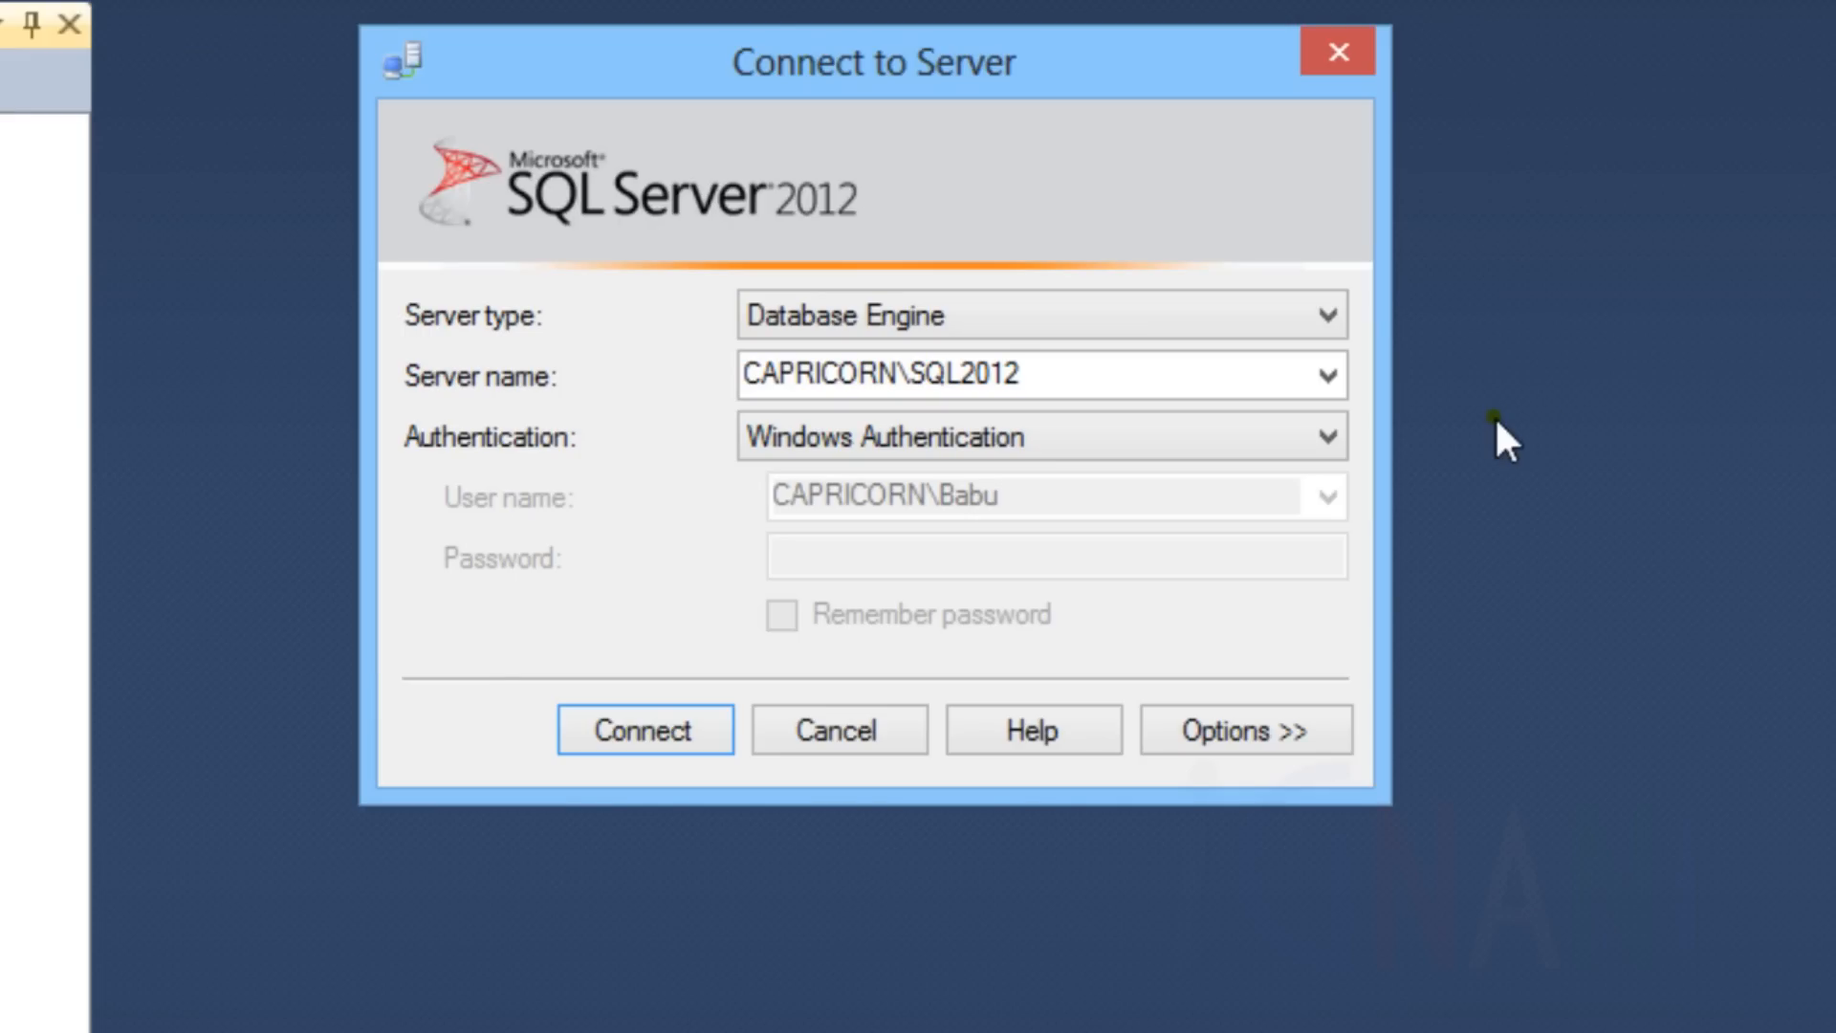
mouse_move(1567, 441)
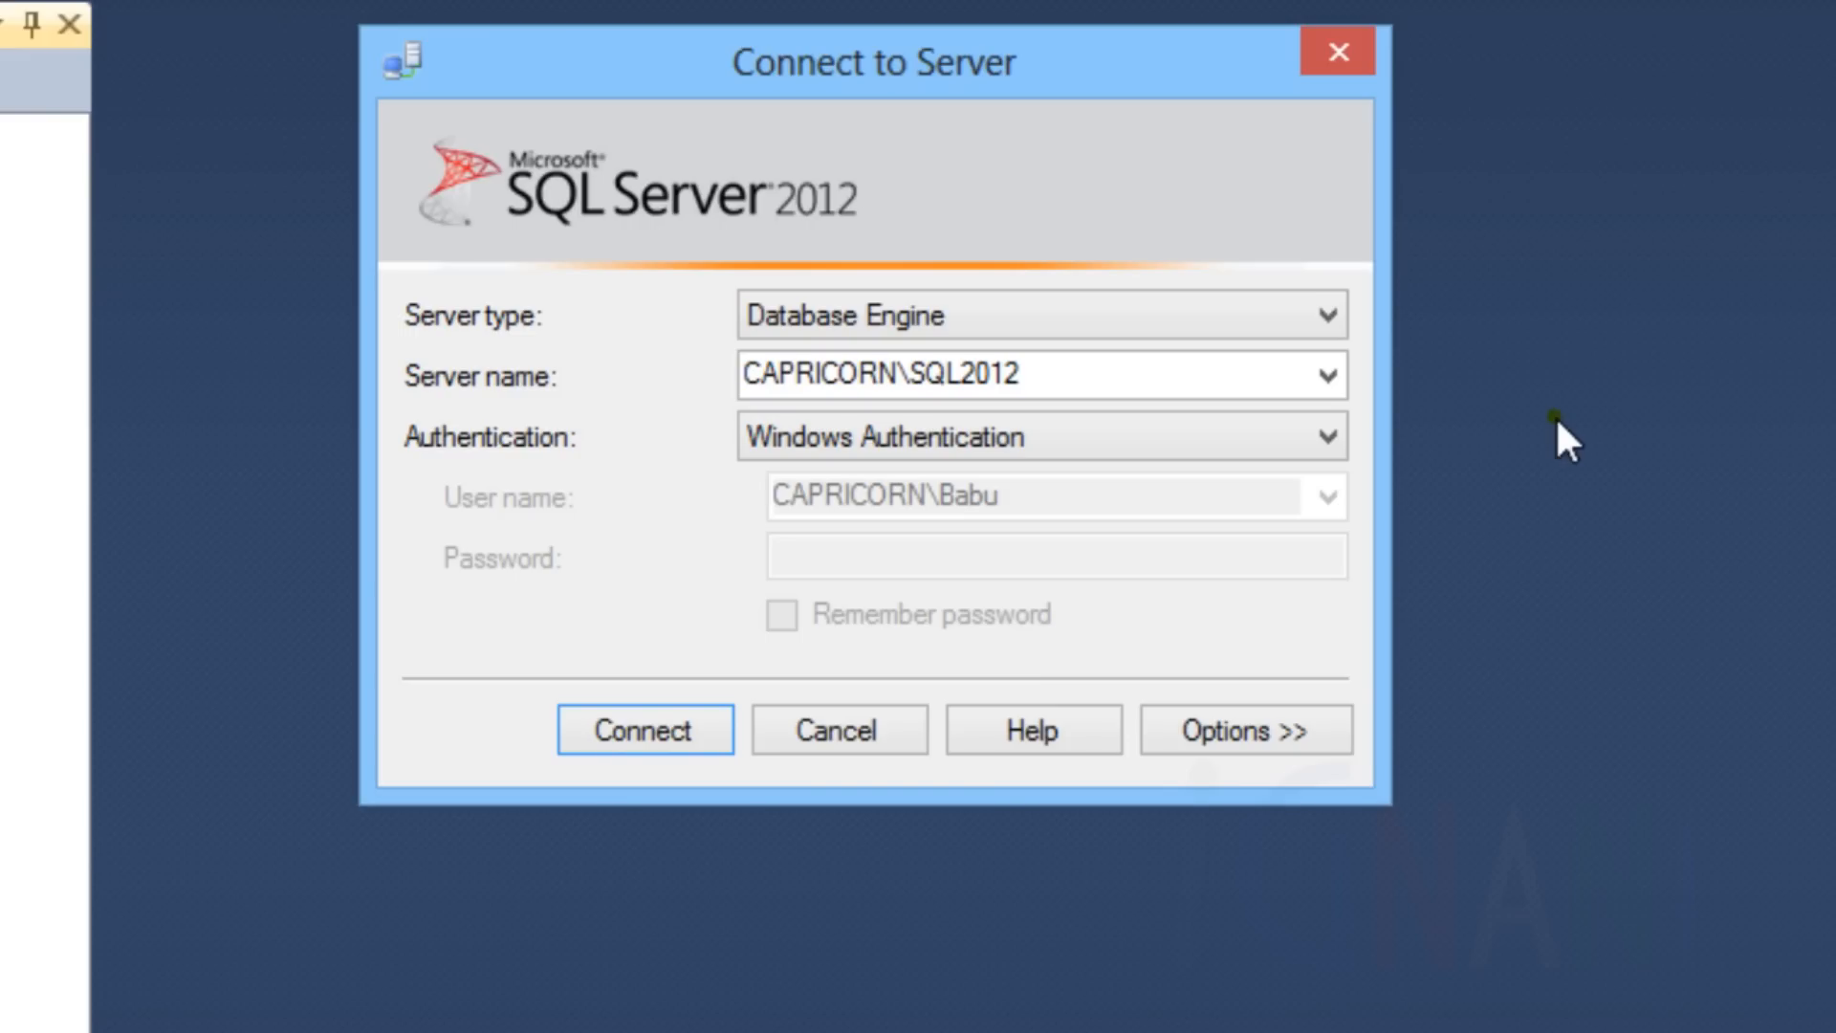
mouse_move(1574, 440)
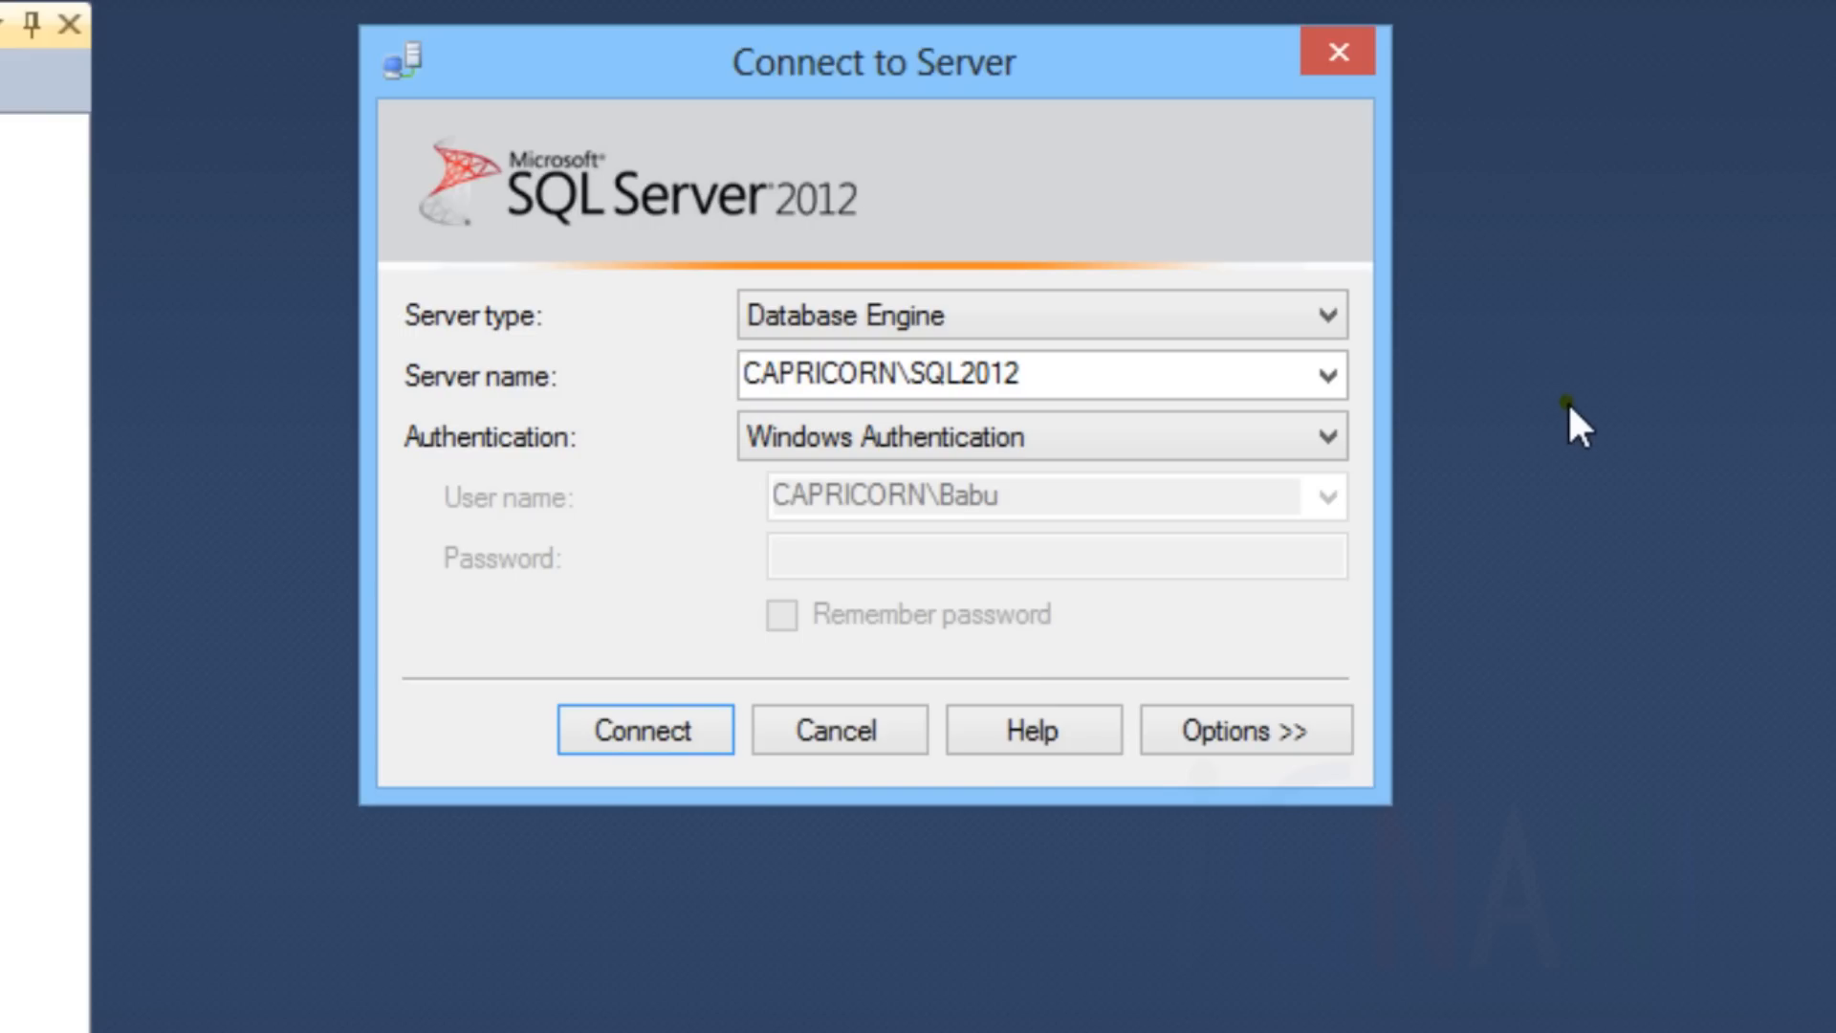
mouse_move(1566, 419)
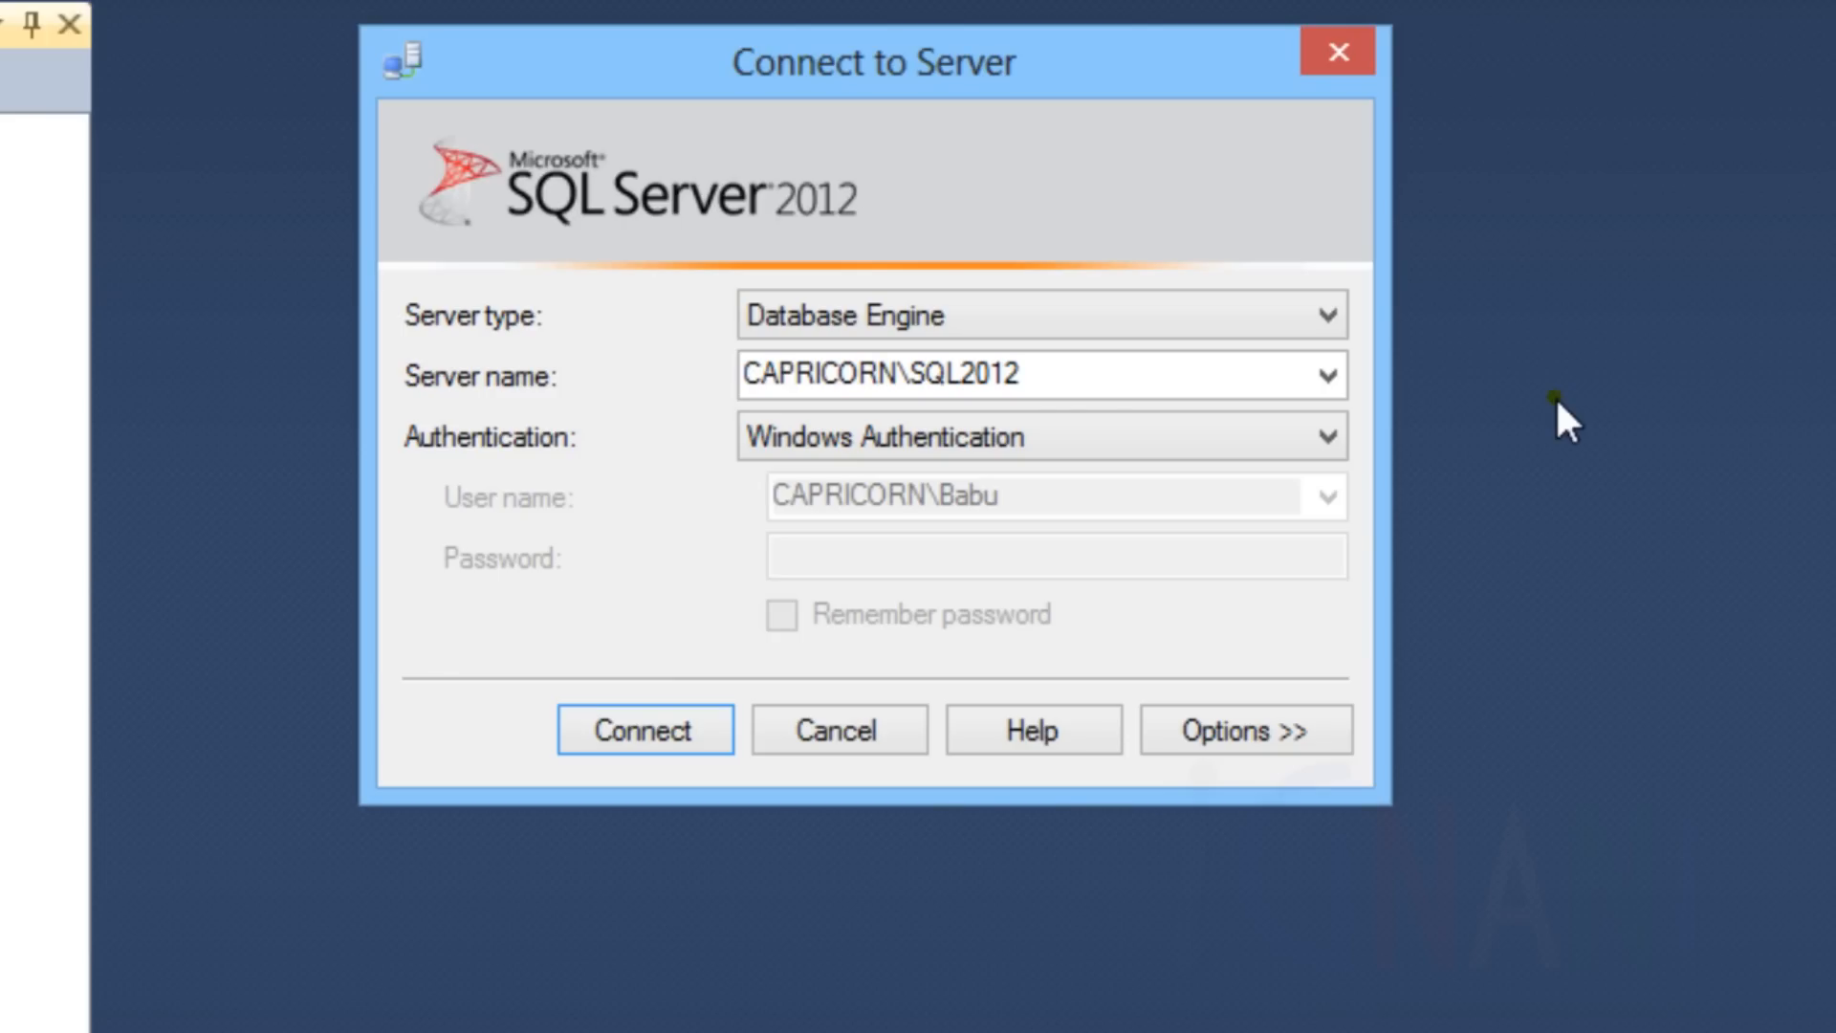
mouse_move(1481, 435)
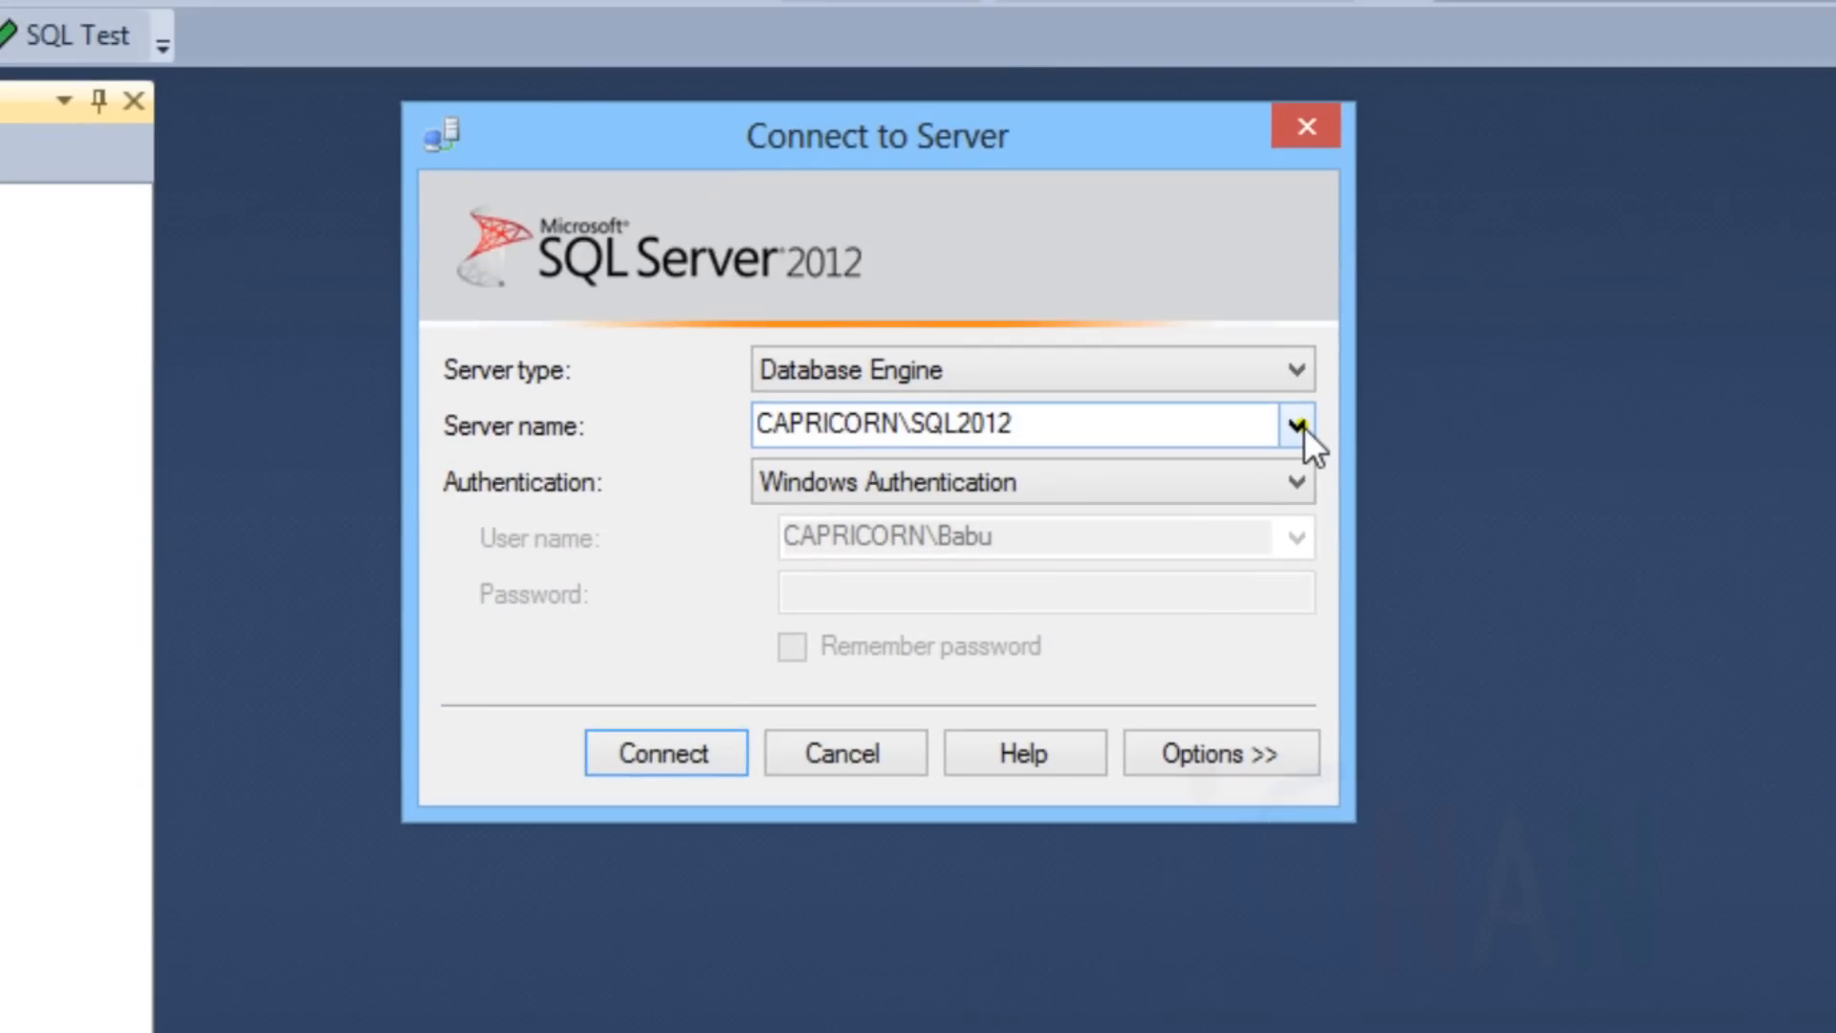
Browse the local Database Engine instances and choose CAPRICORN\SQL2012 as the server
left_click(1295, 424)
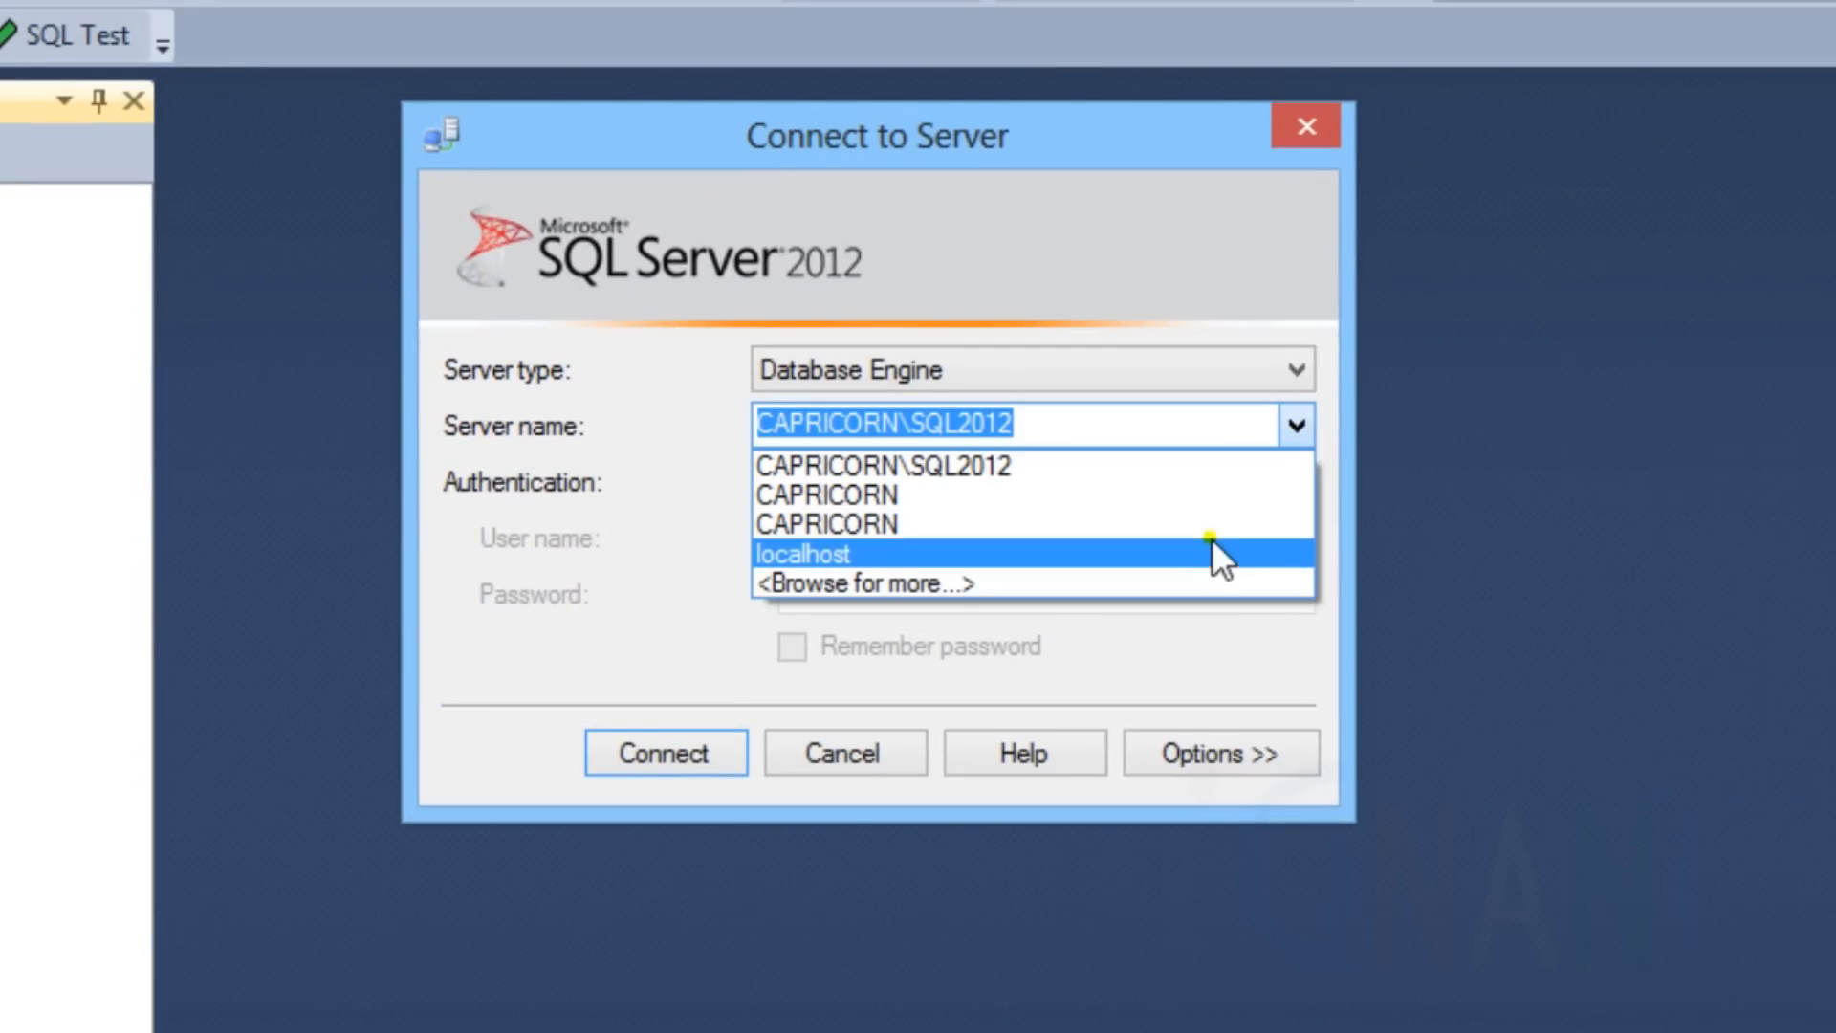
mouse_move(1281, 584)
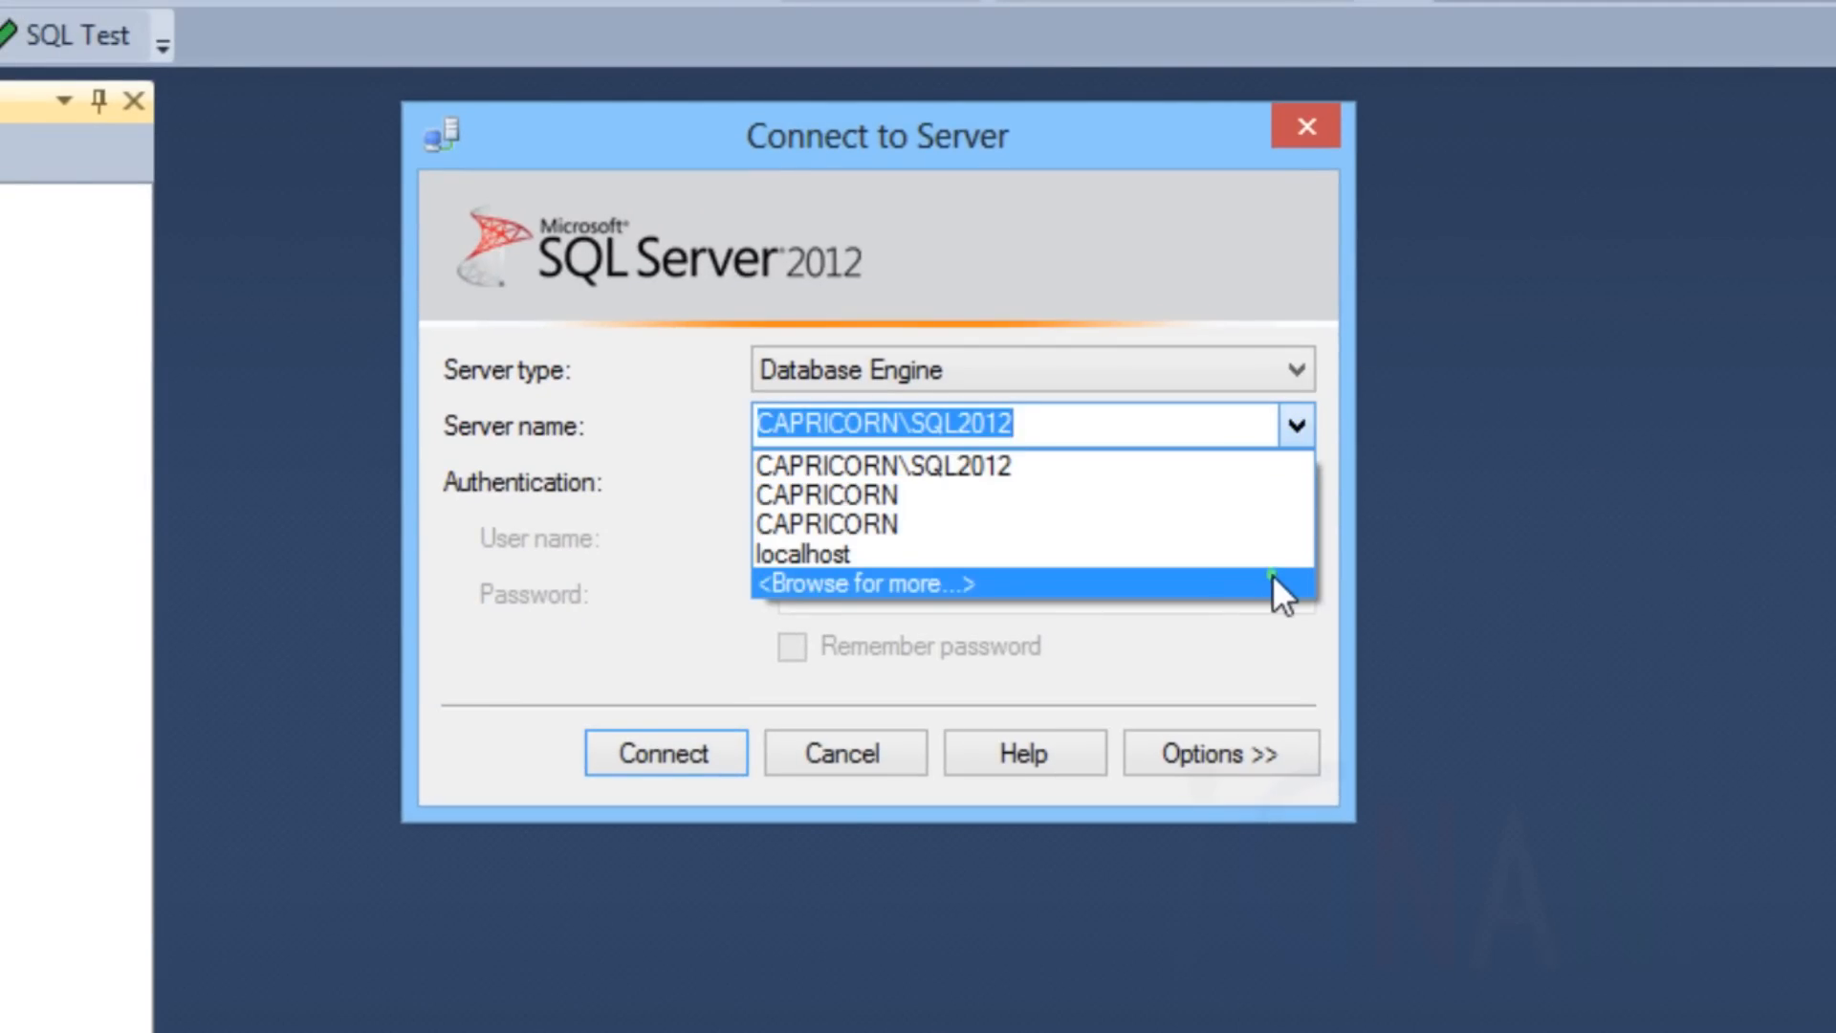
left_click(863, 584)
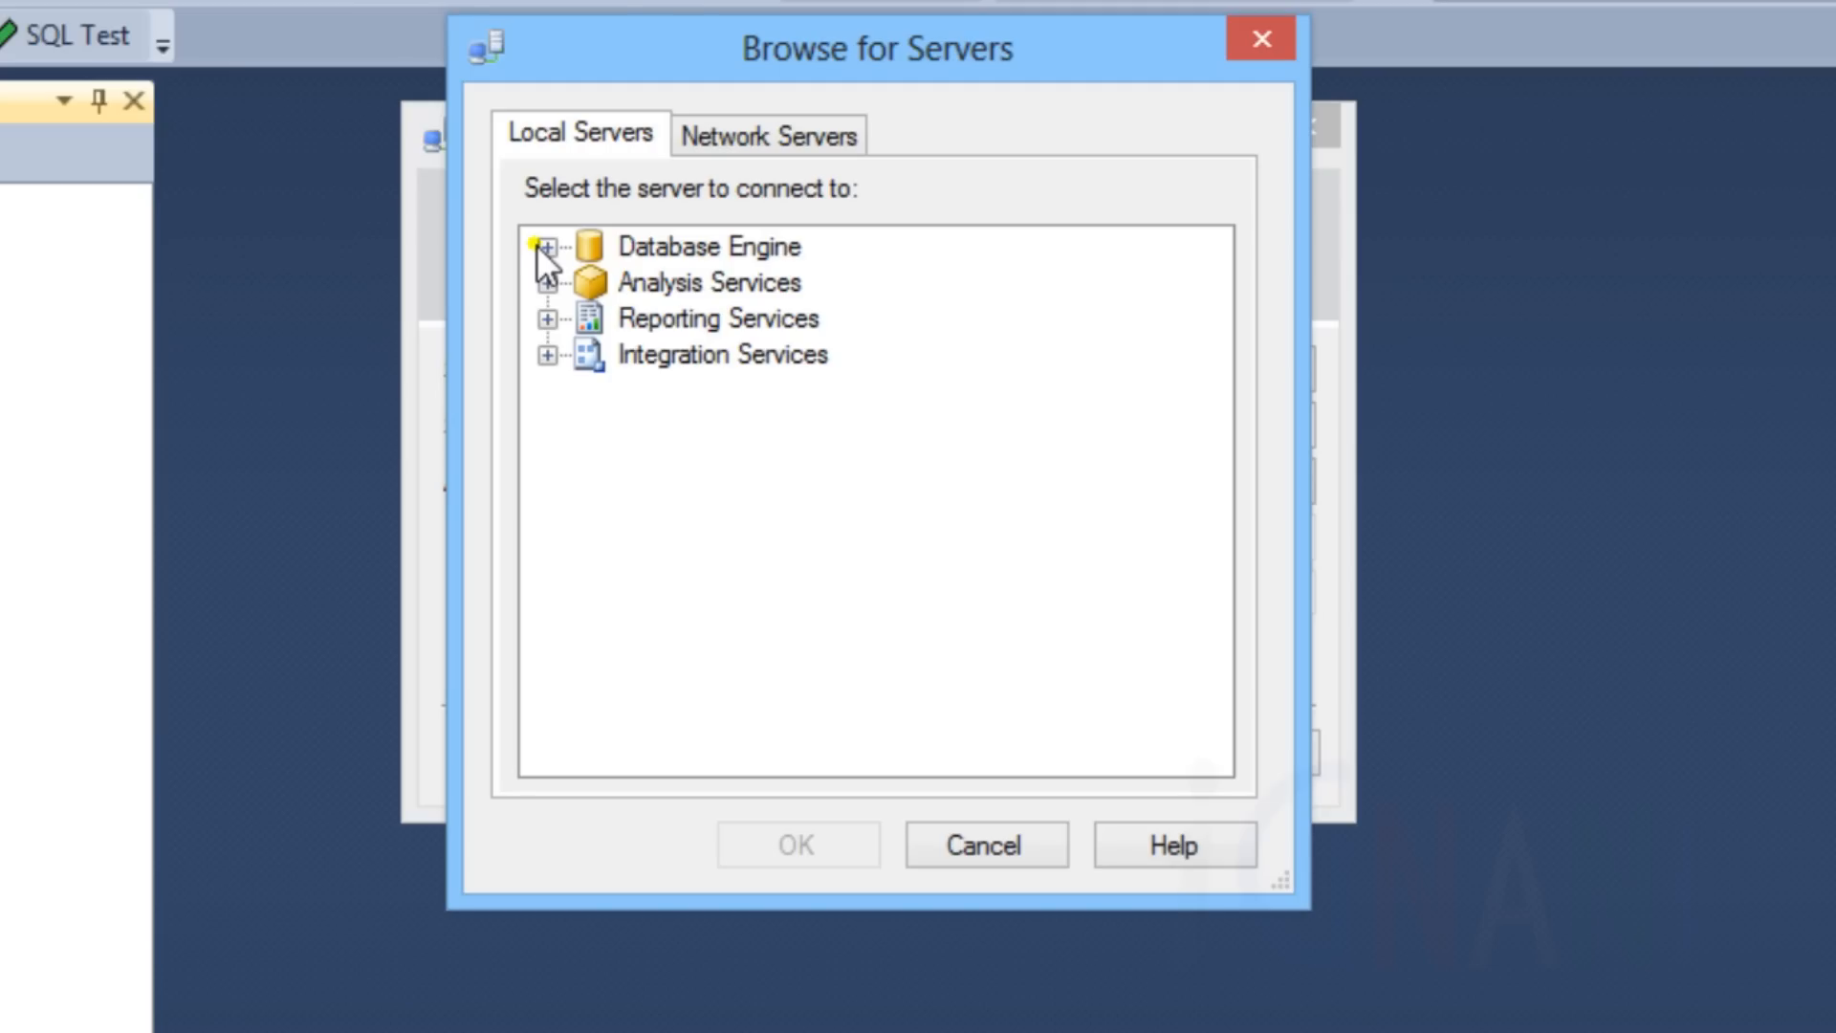
left_click(544, 247)
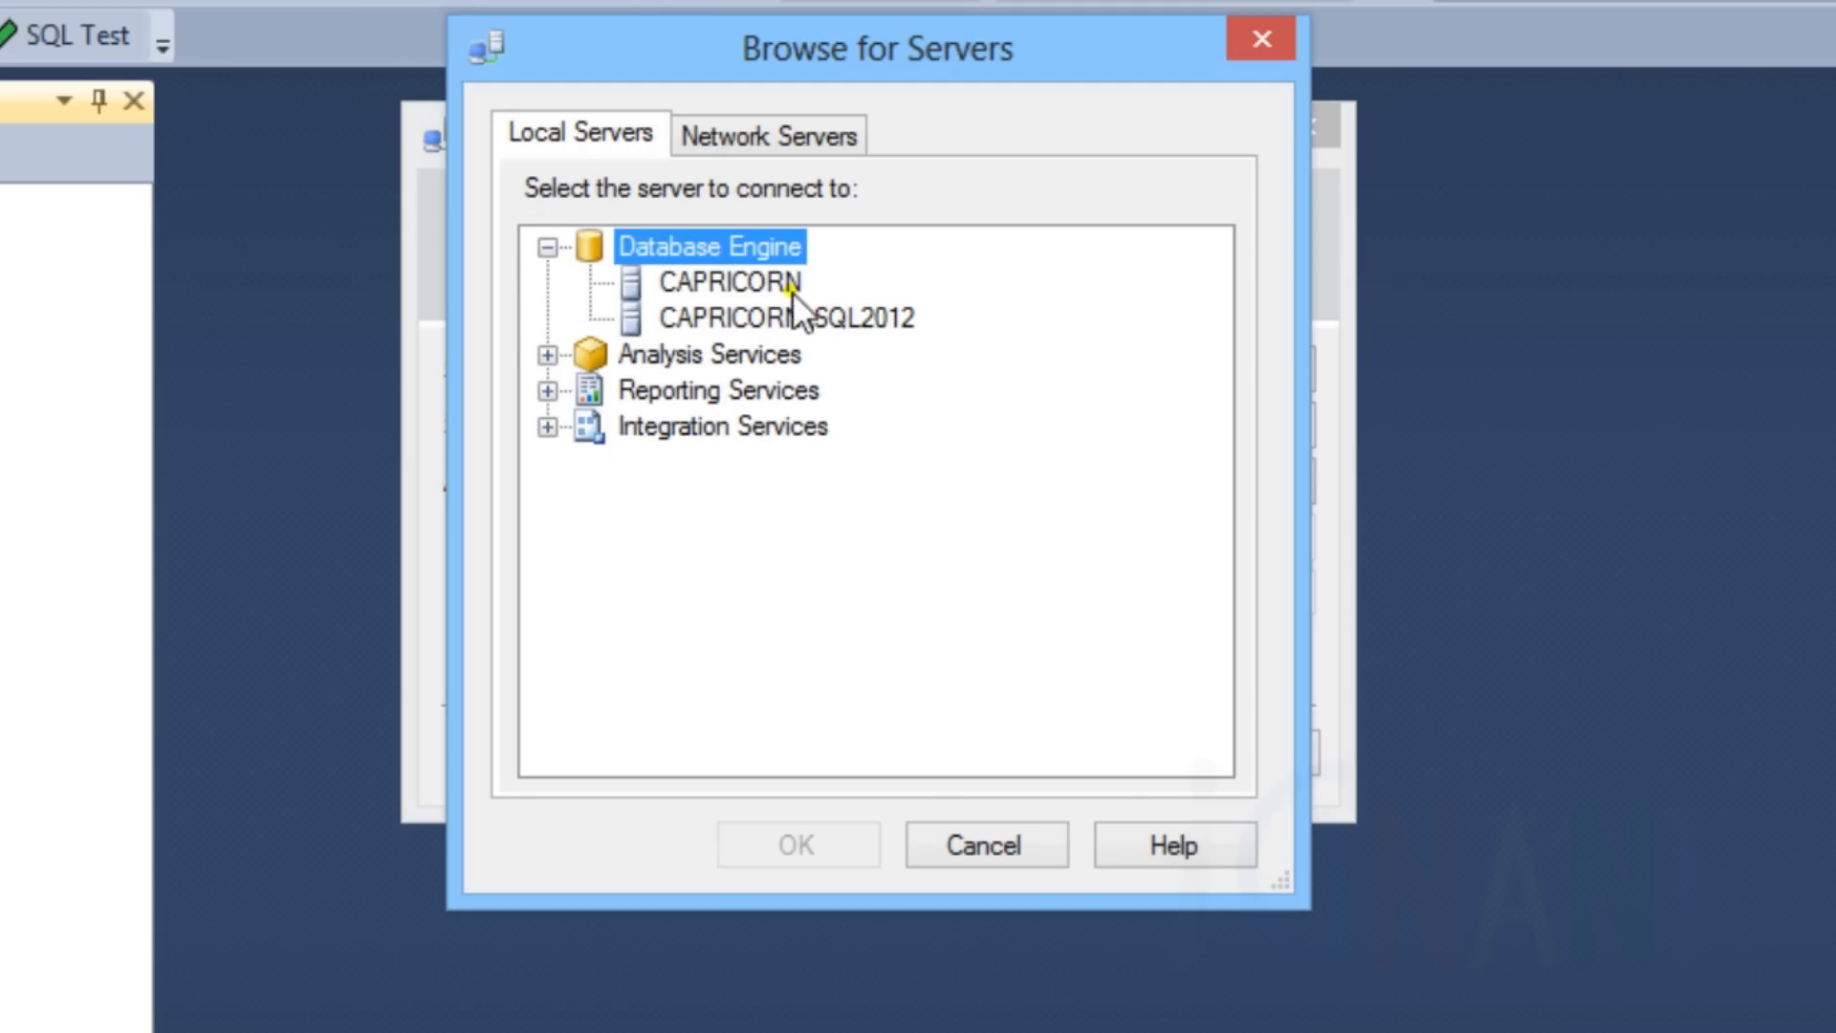
mouse_move(801, 347)
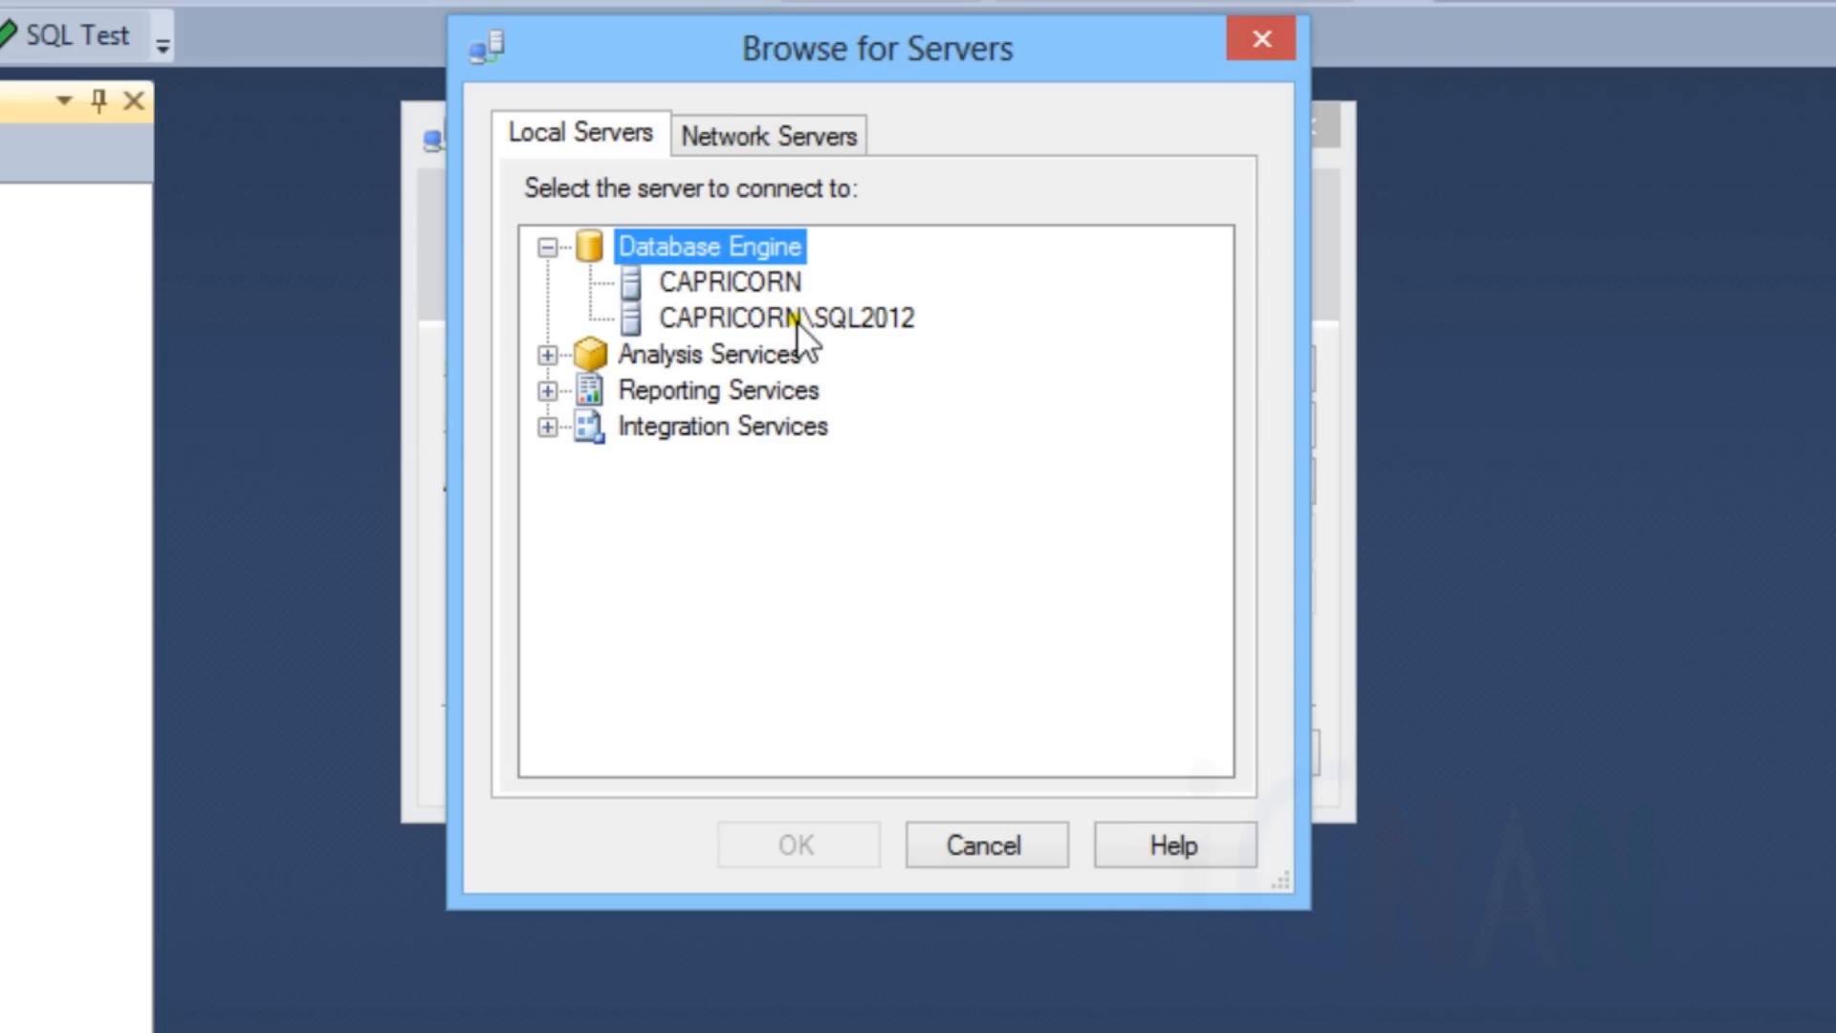
left_click(551, 355)
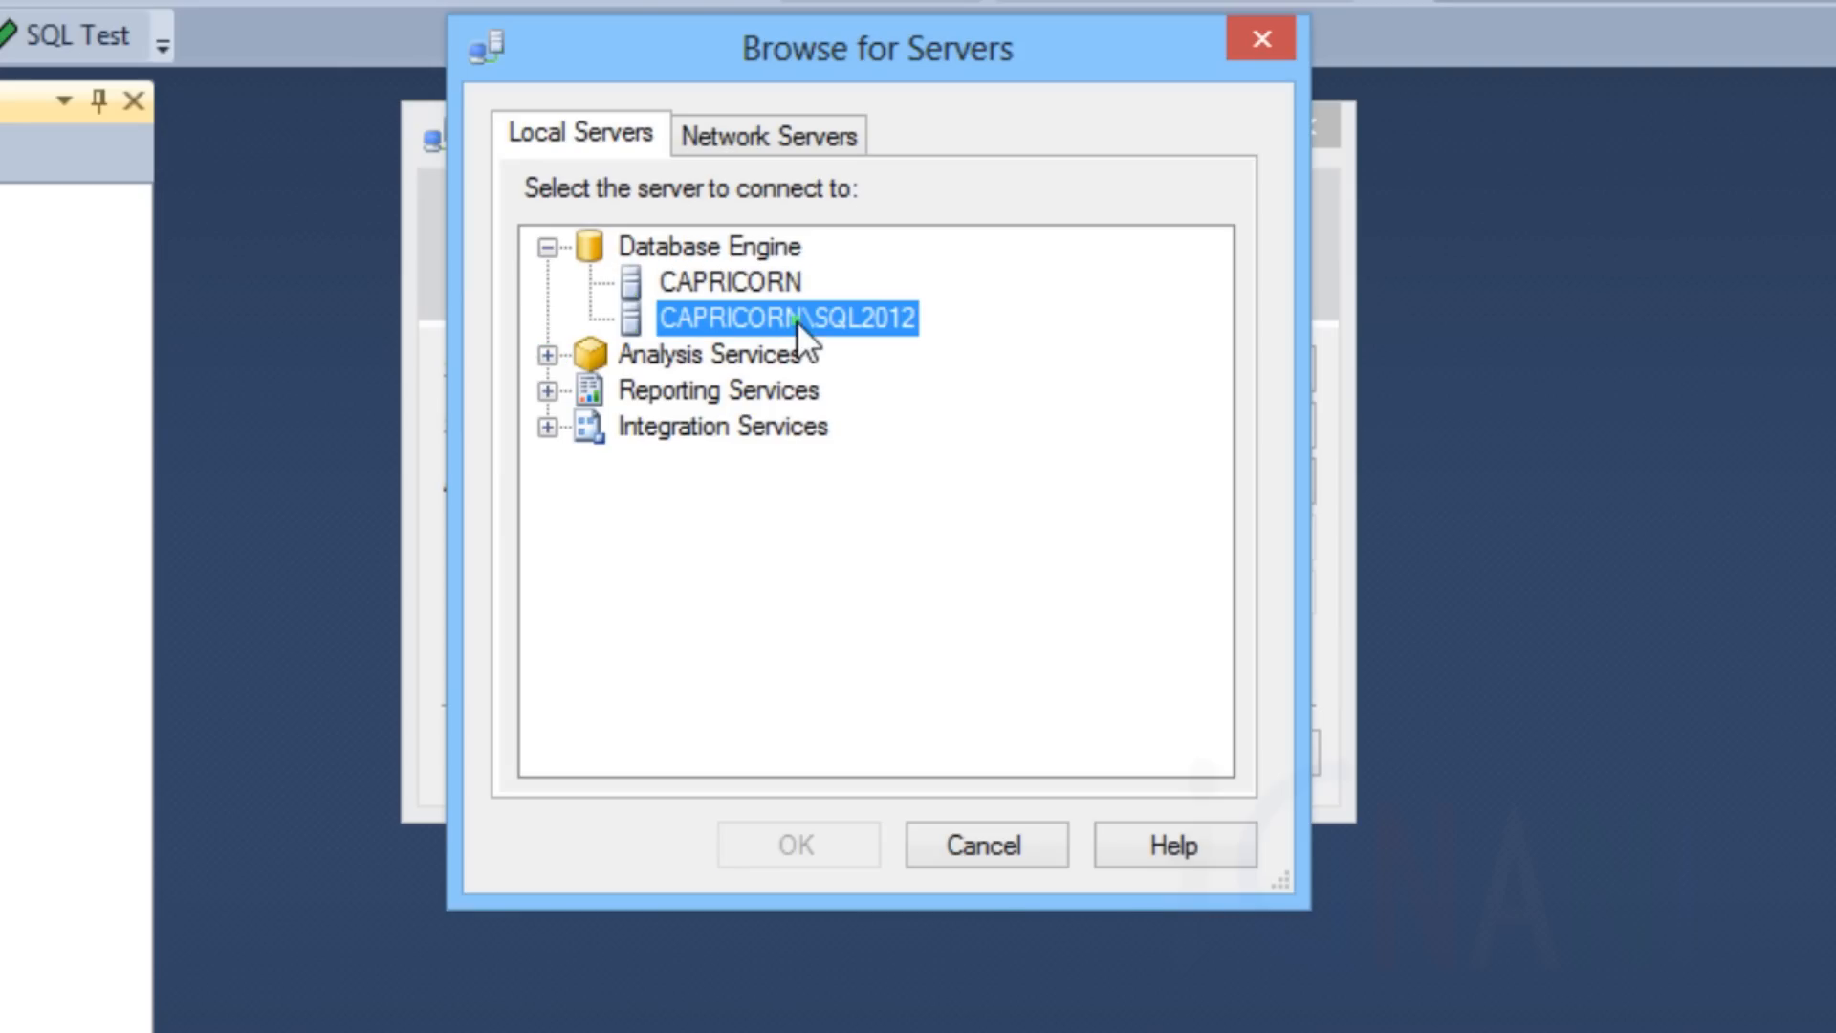
mouse_move(798, 844)
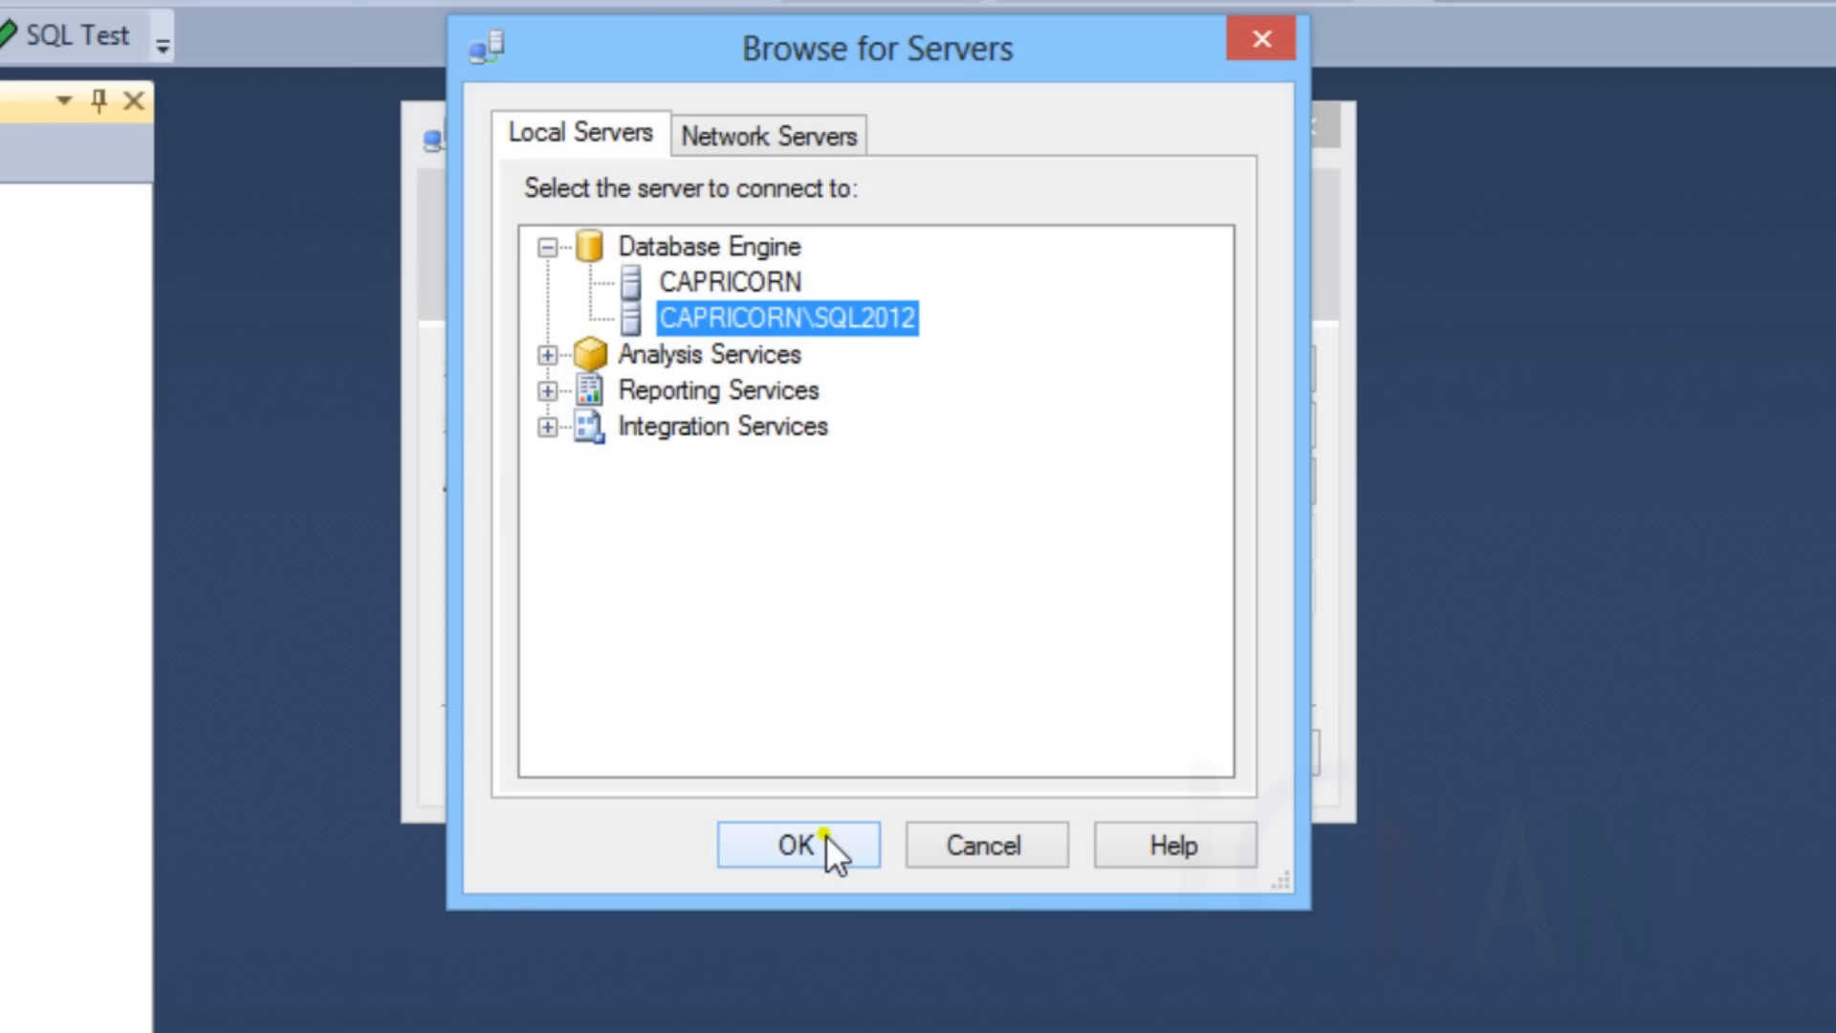
left_click(796, 844)
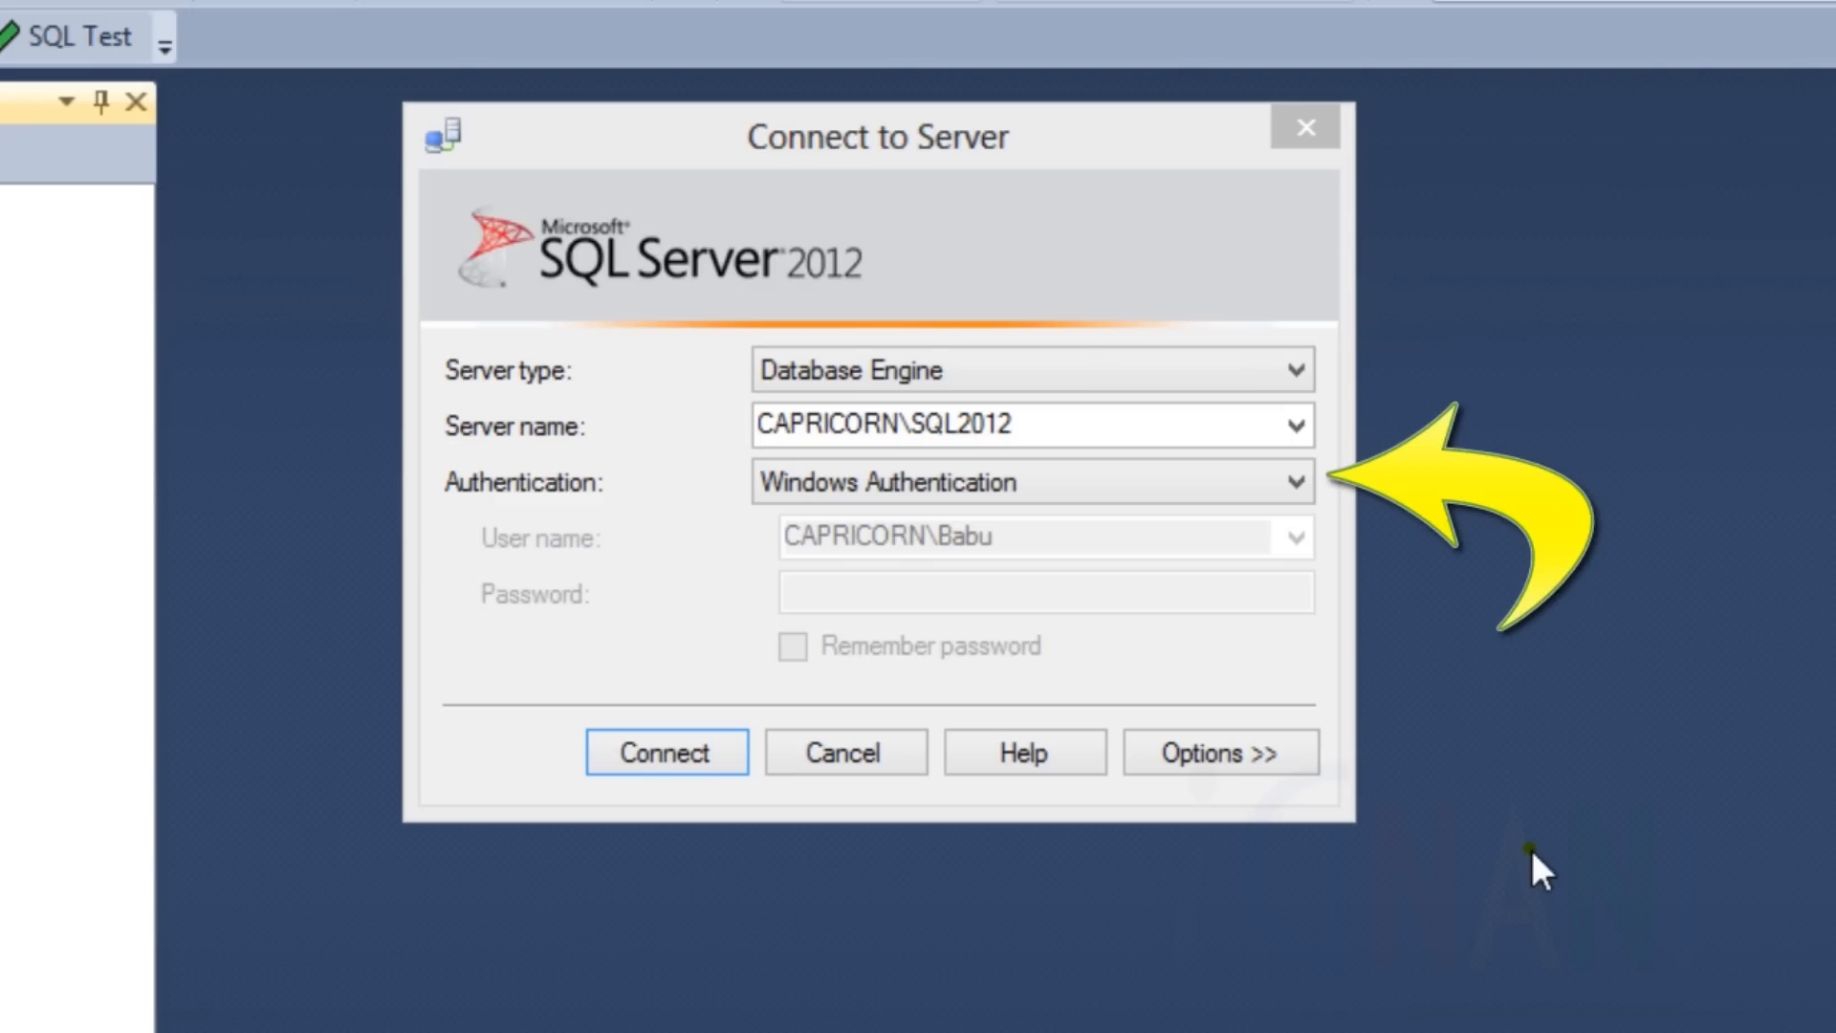
Review the authentication choices, keeping Windows Authentication before switching to SQL Server Authentication
left_click(1293, 482)
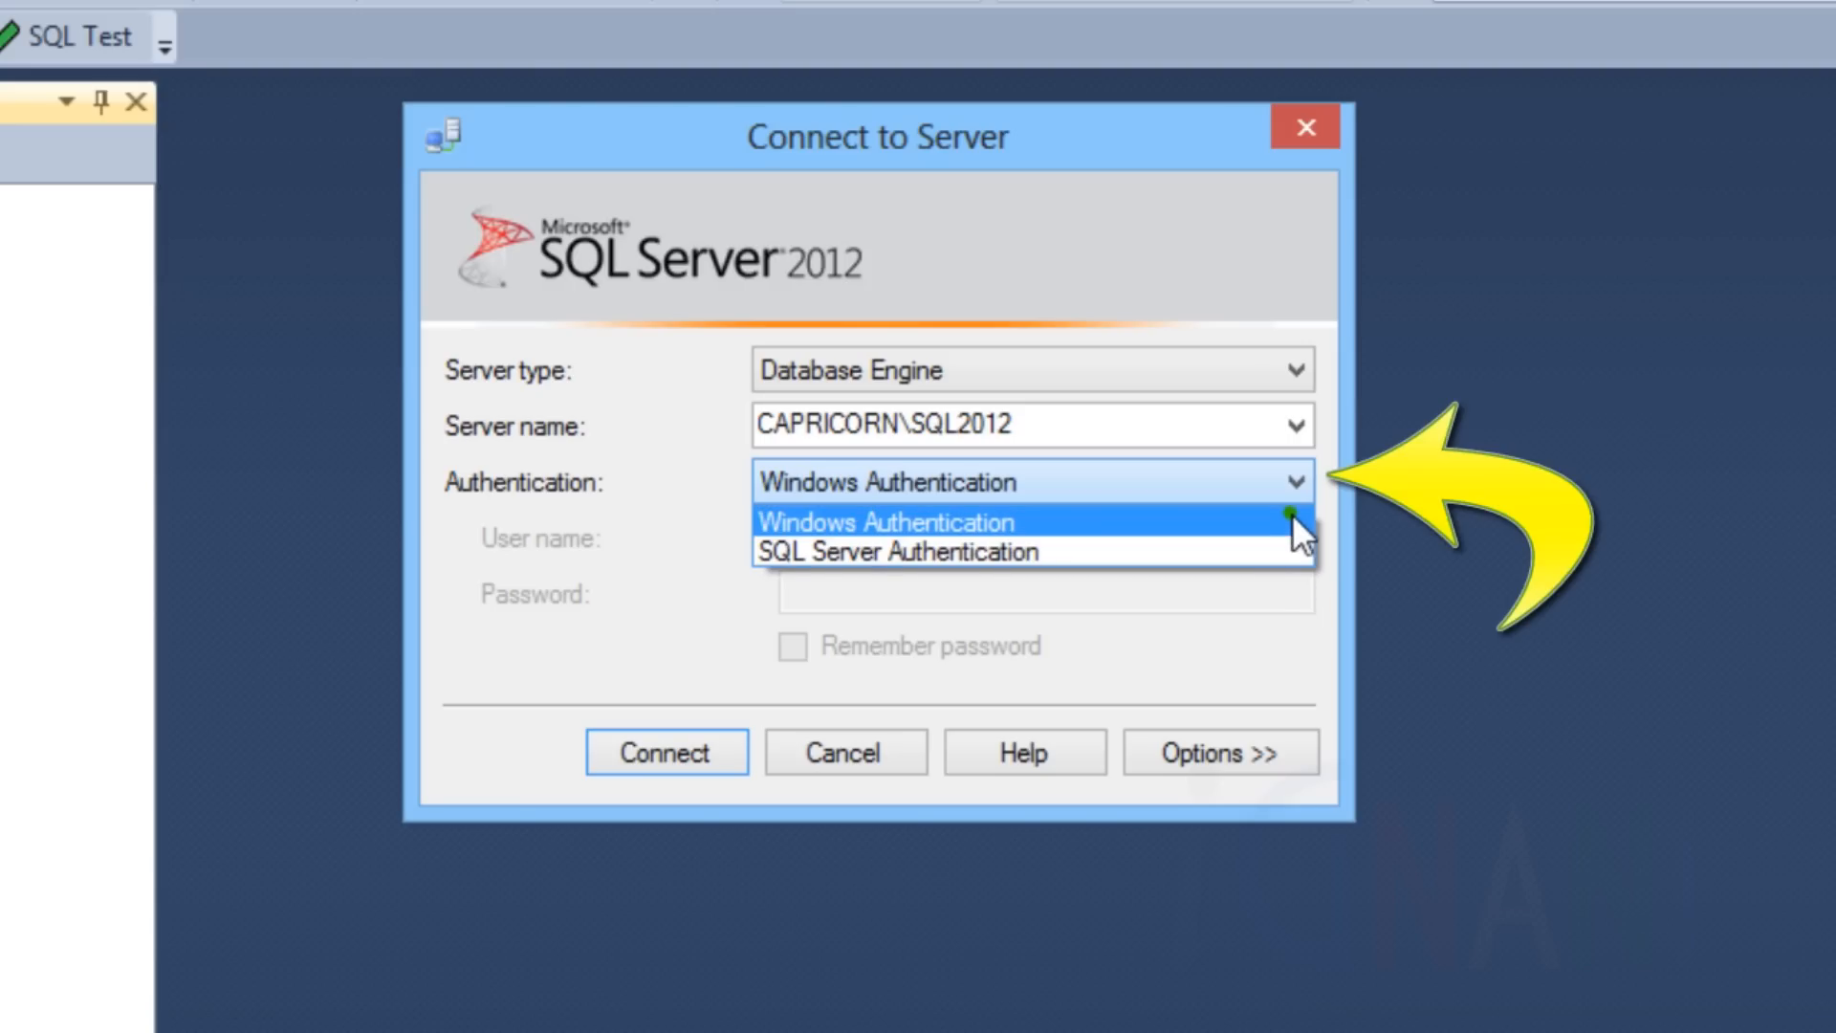
left_click(886, 520)
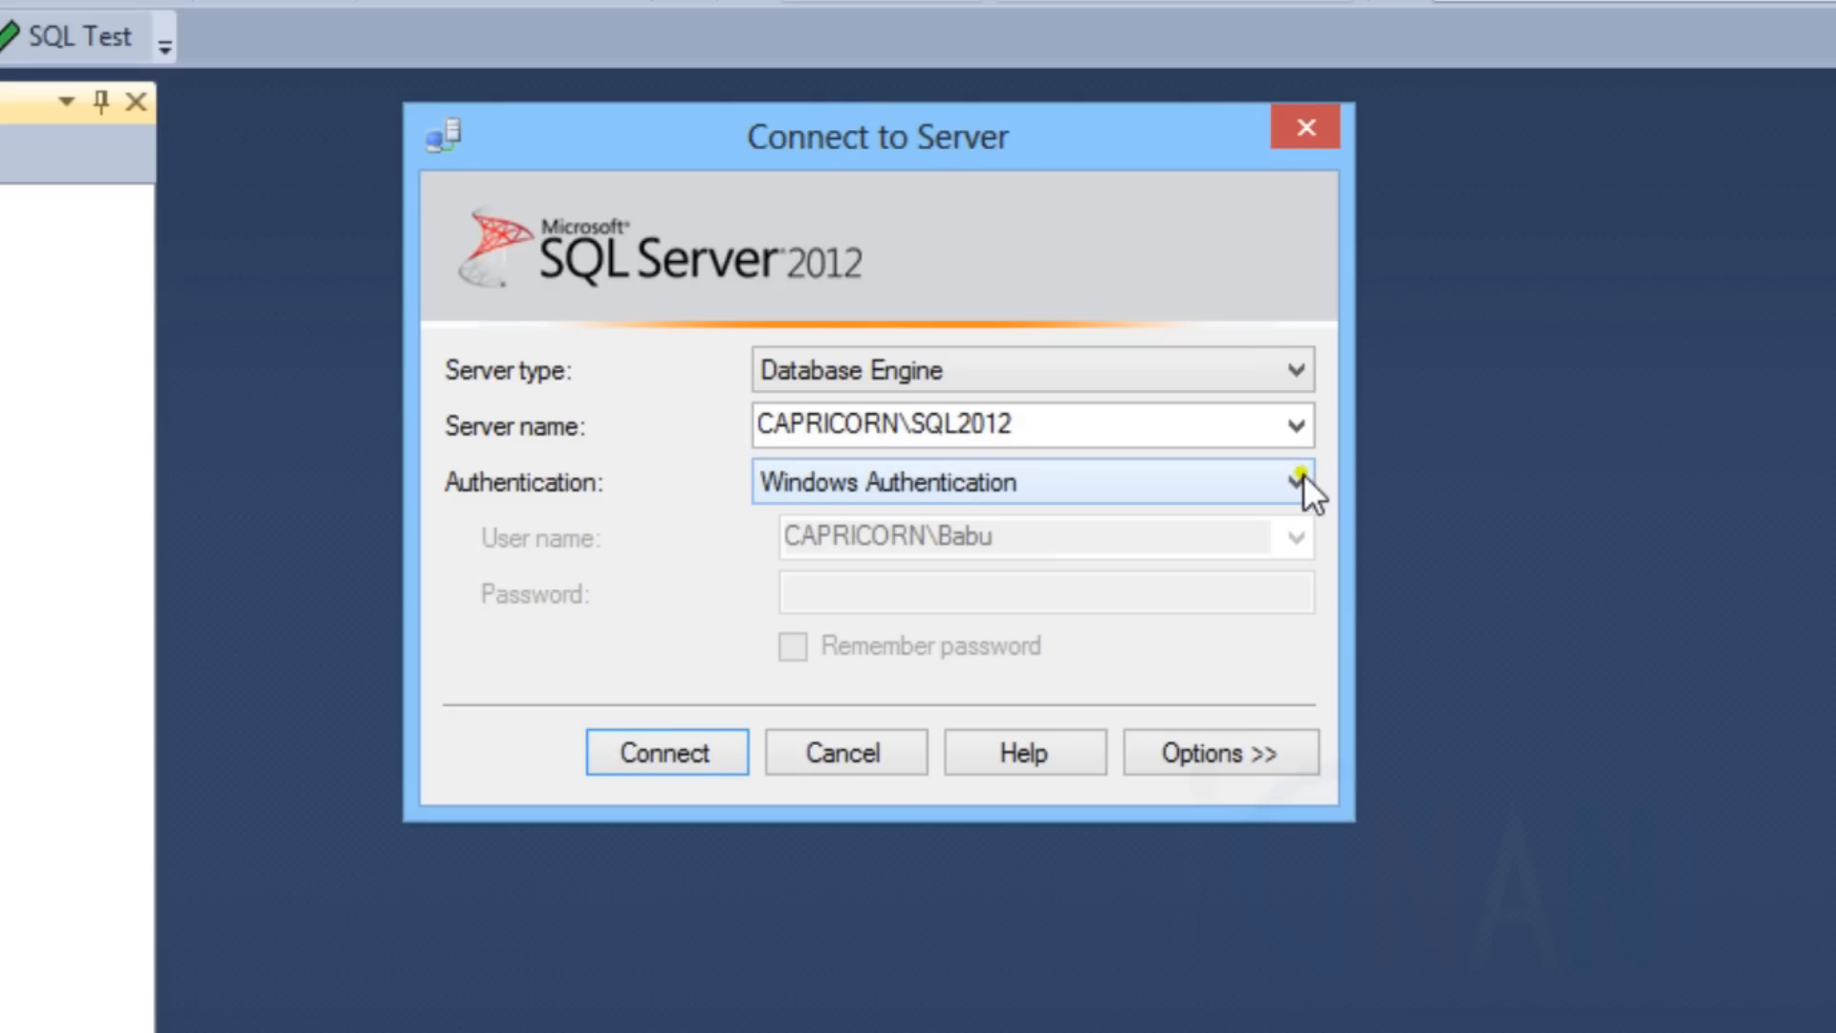
left_click(1295, 482)
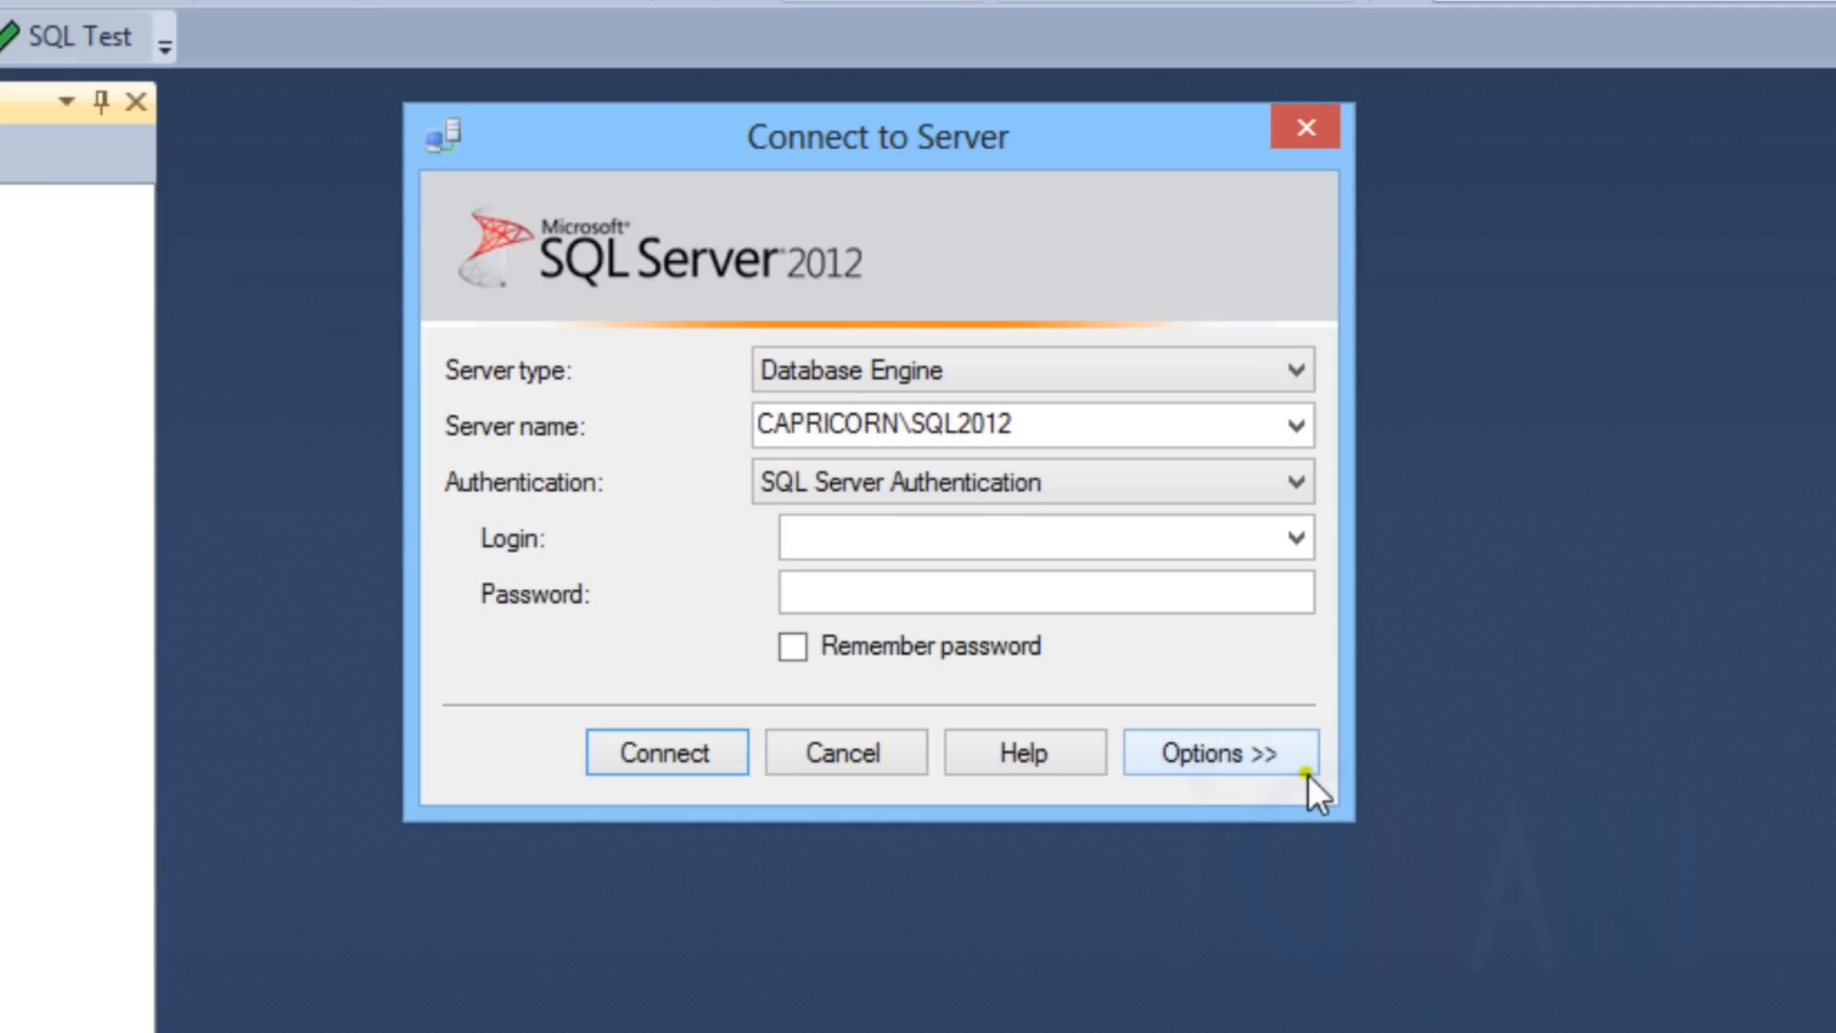
mouse_move(1288, 790)
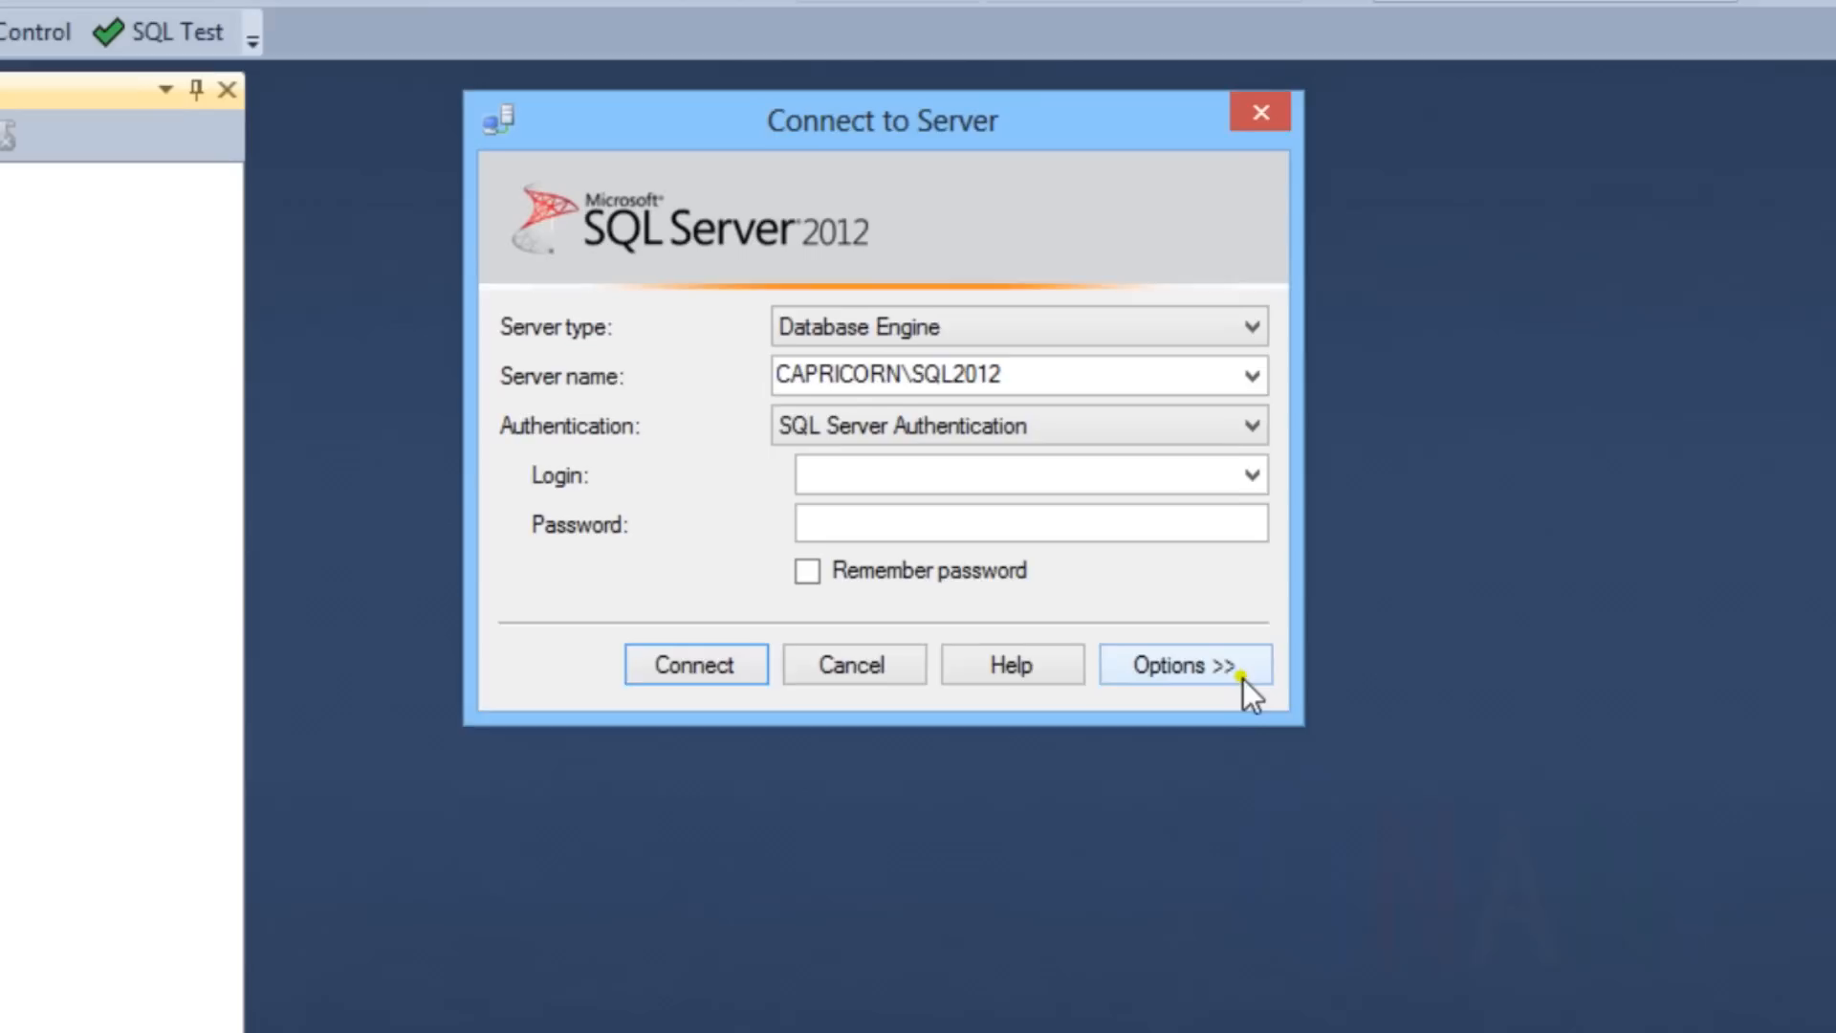
left_click(1184, 664)
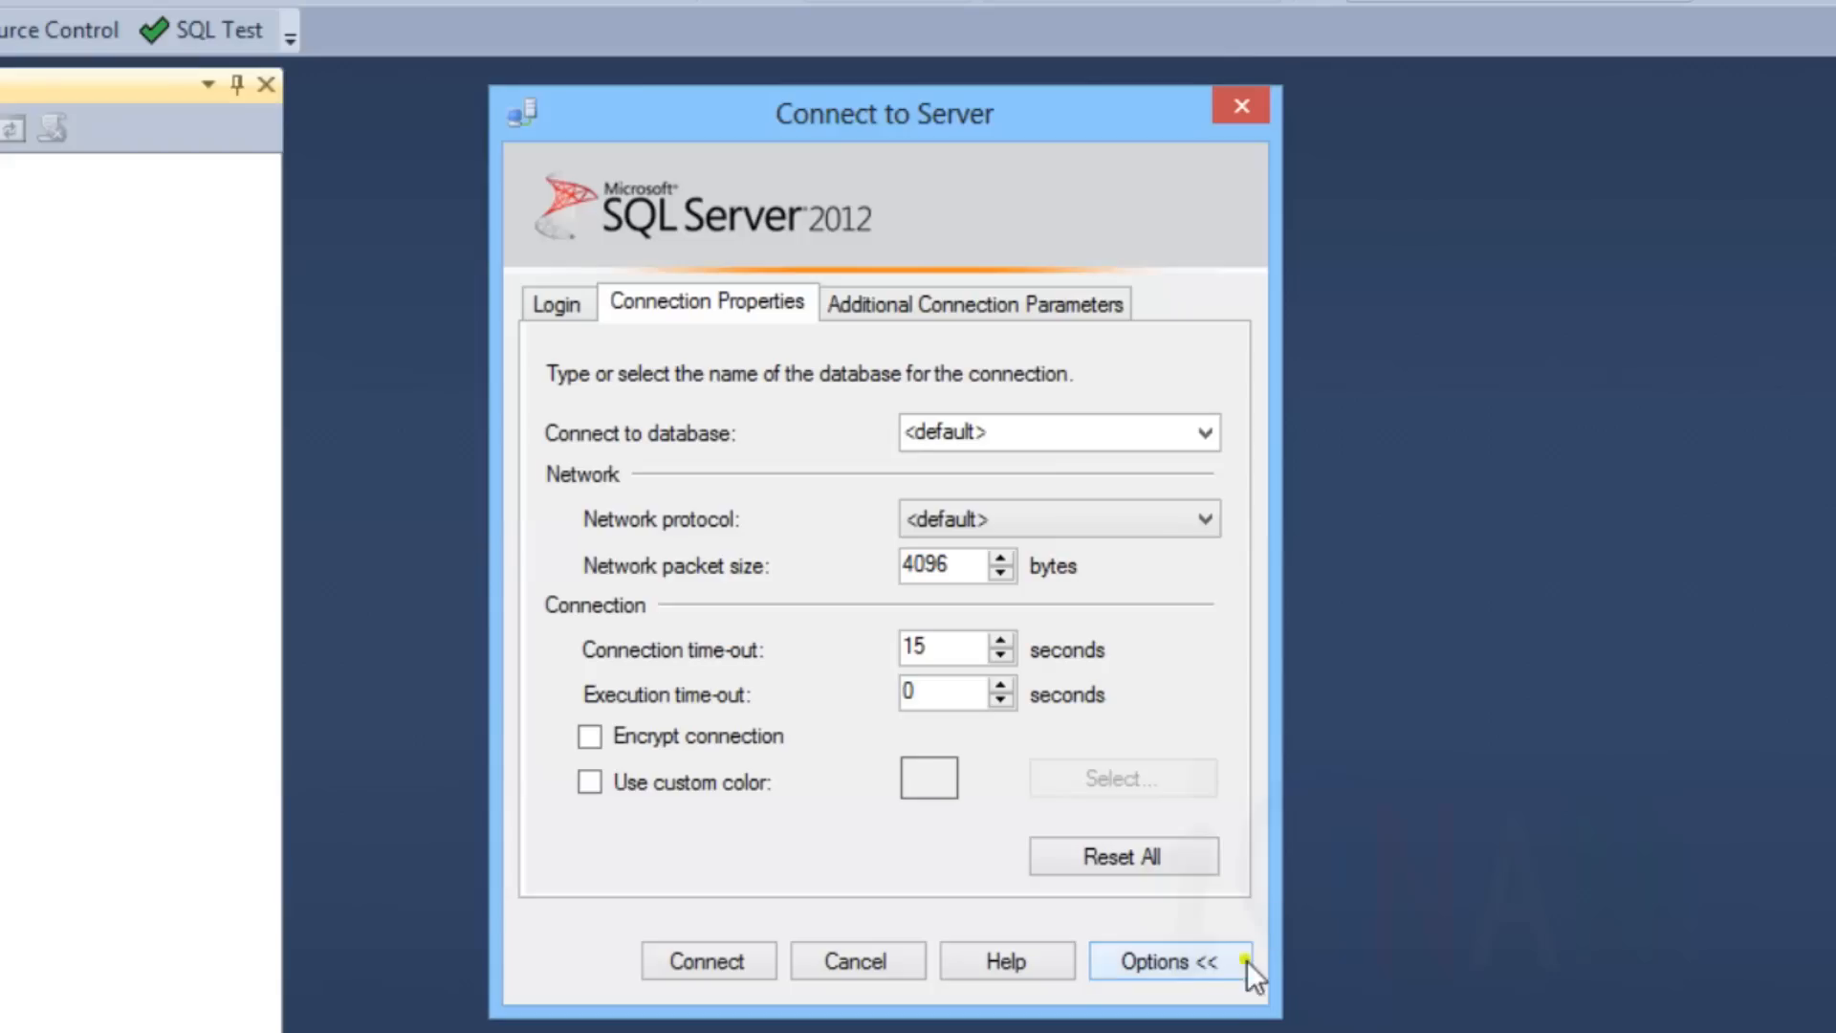
left_click(1169, 962)
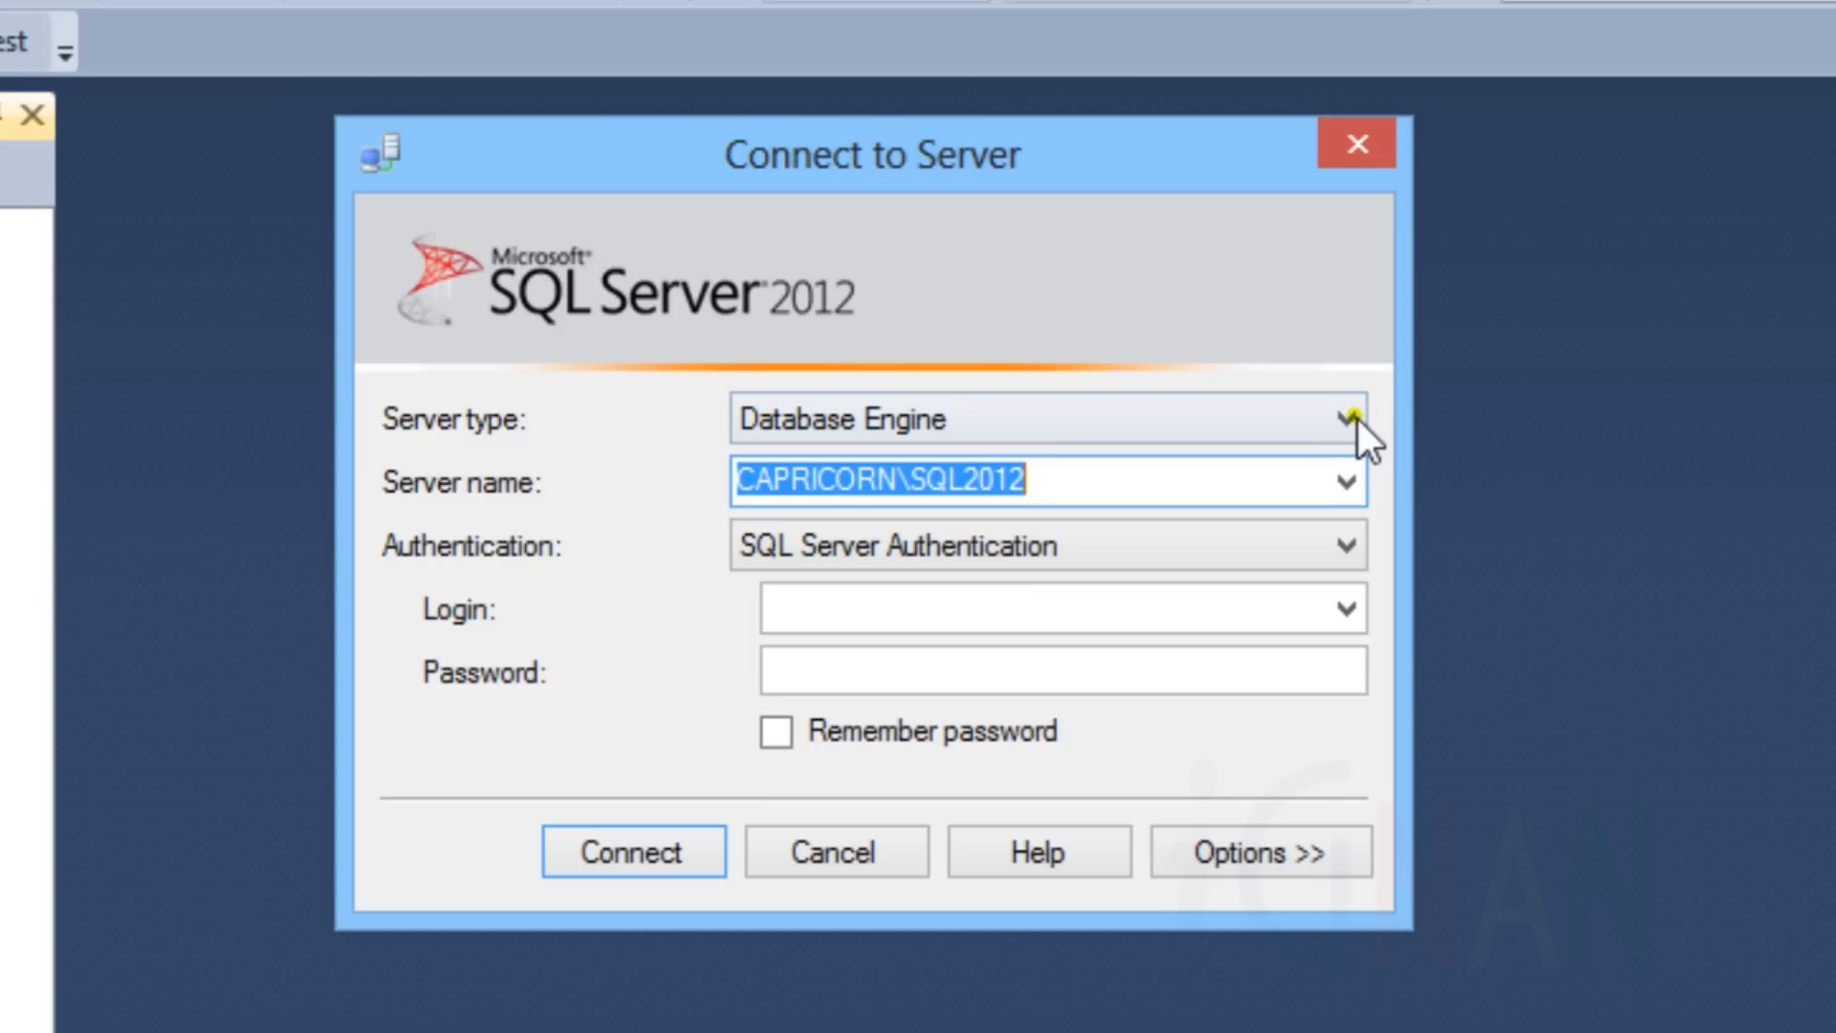
Enter Capricorn\sql2012 as the server name and connect with Windows Authentication
left_click(1346, 421)
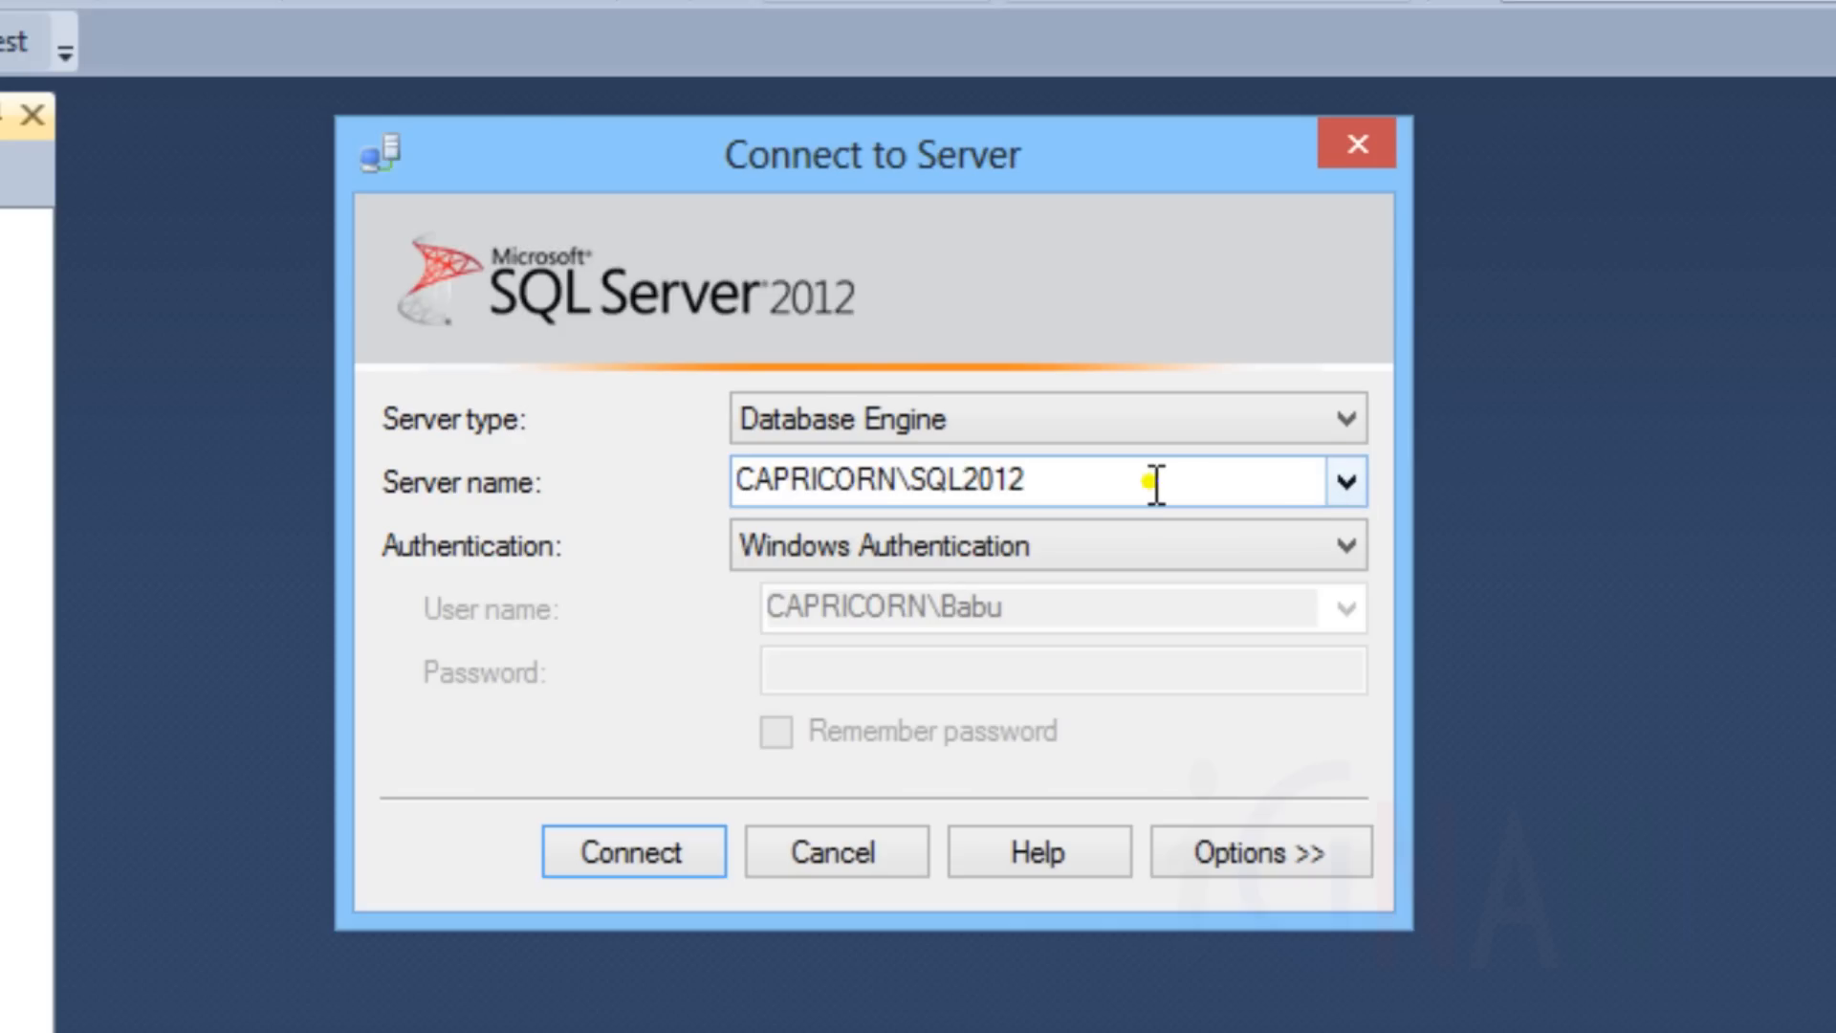
type("Capricorn\\sq")
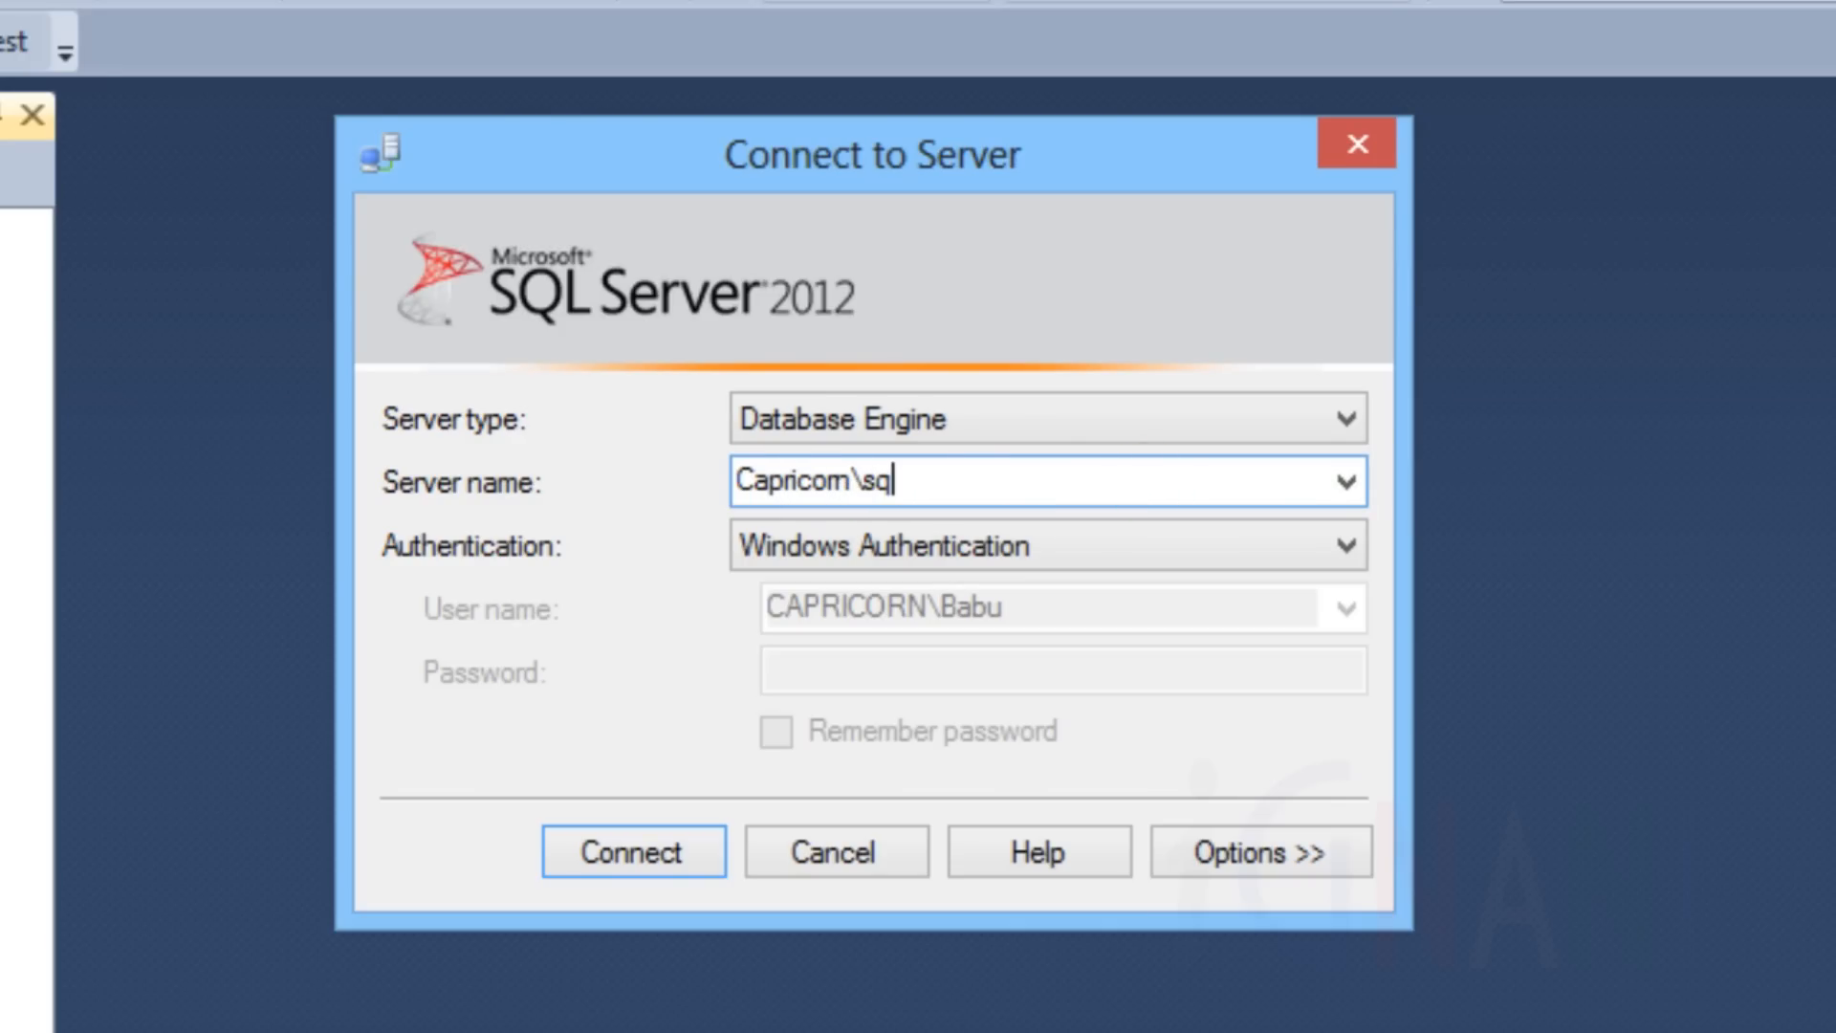
type("l2012")
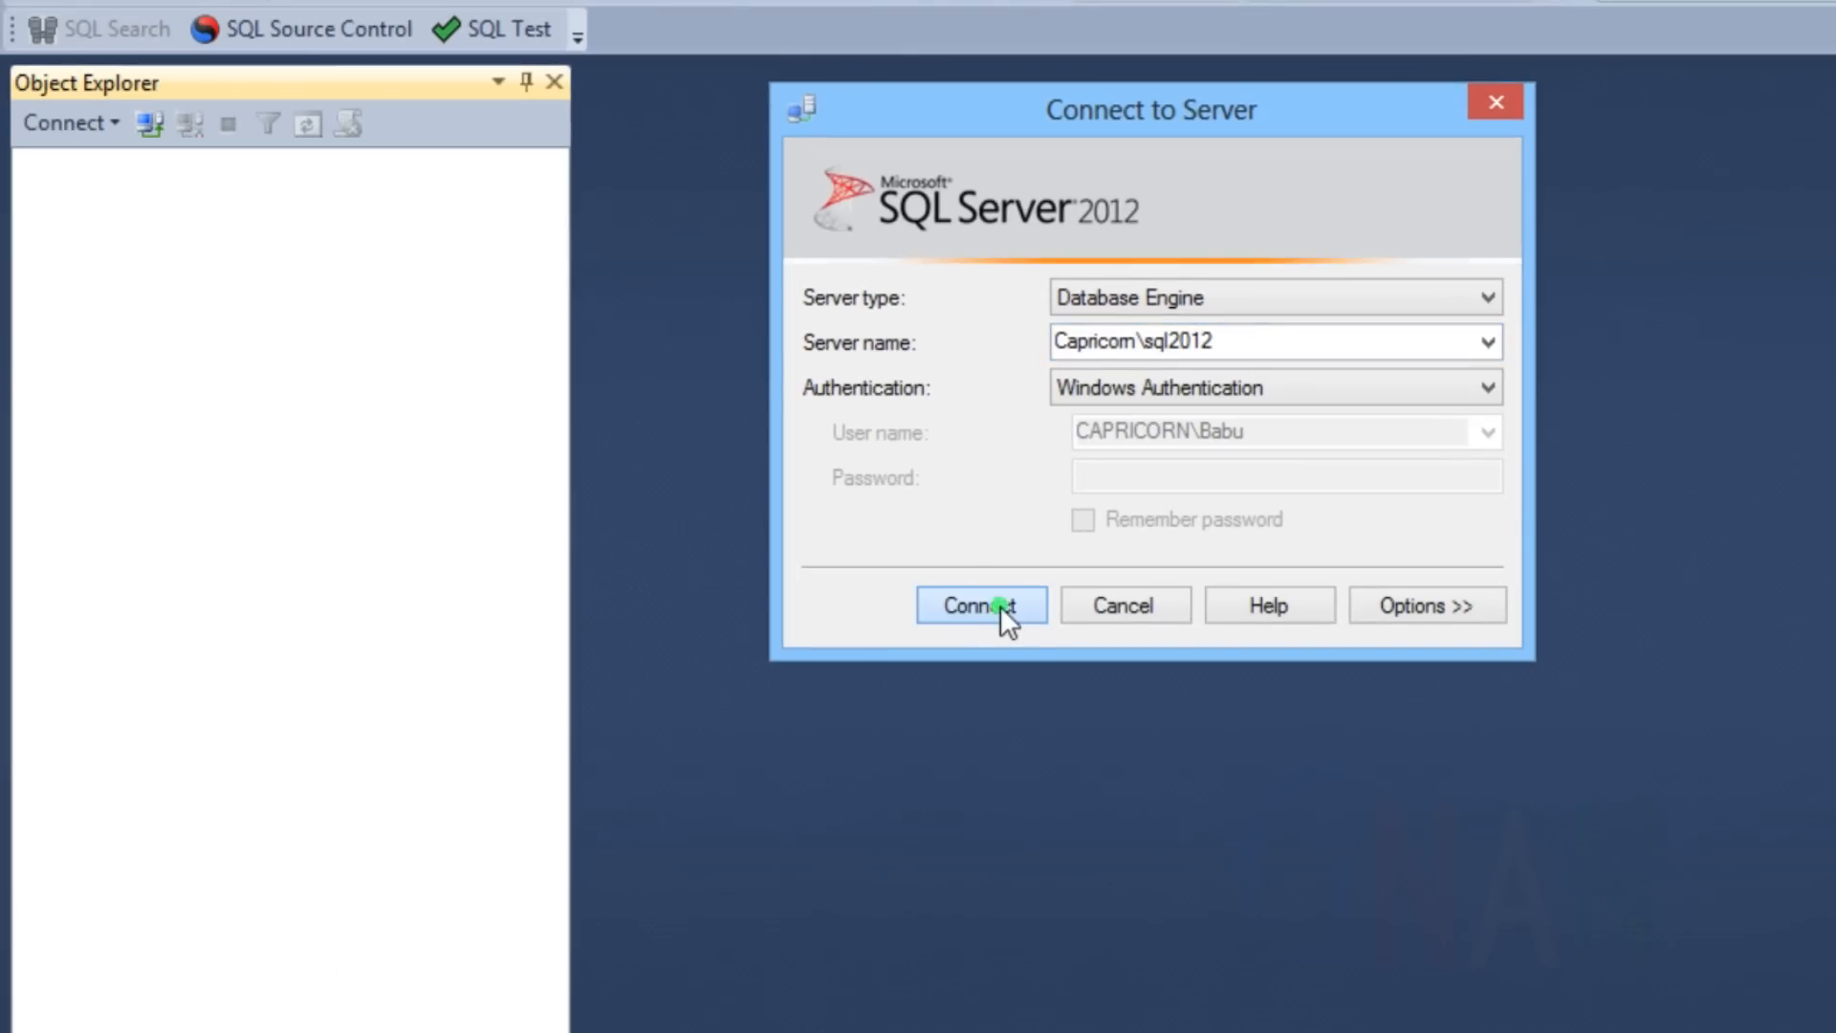
left_click(979, 607)
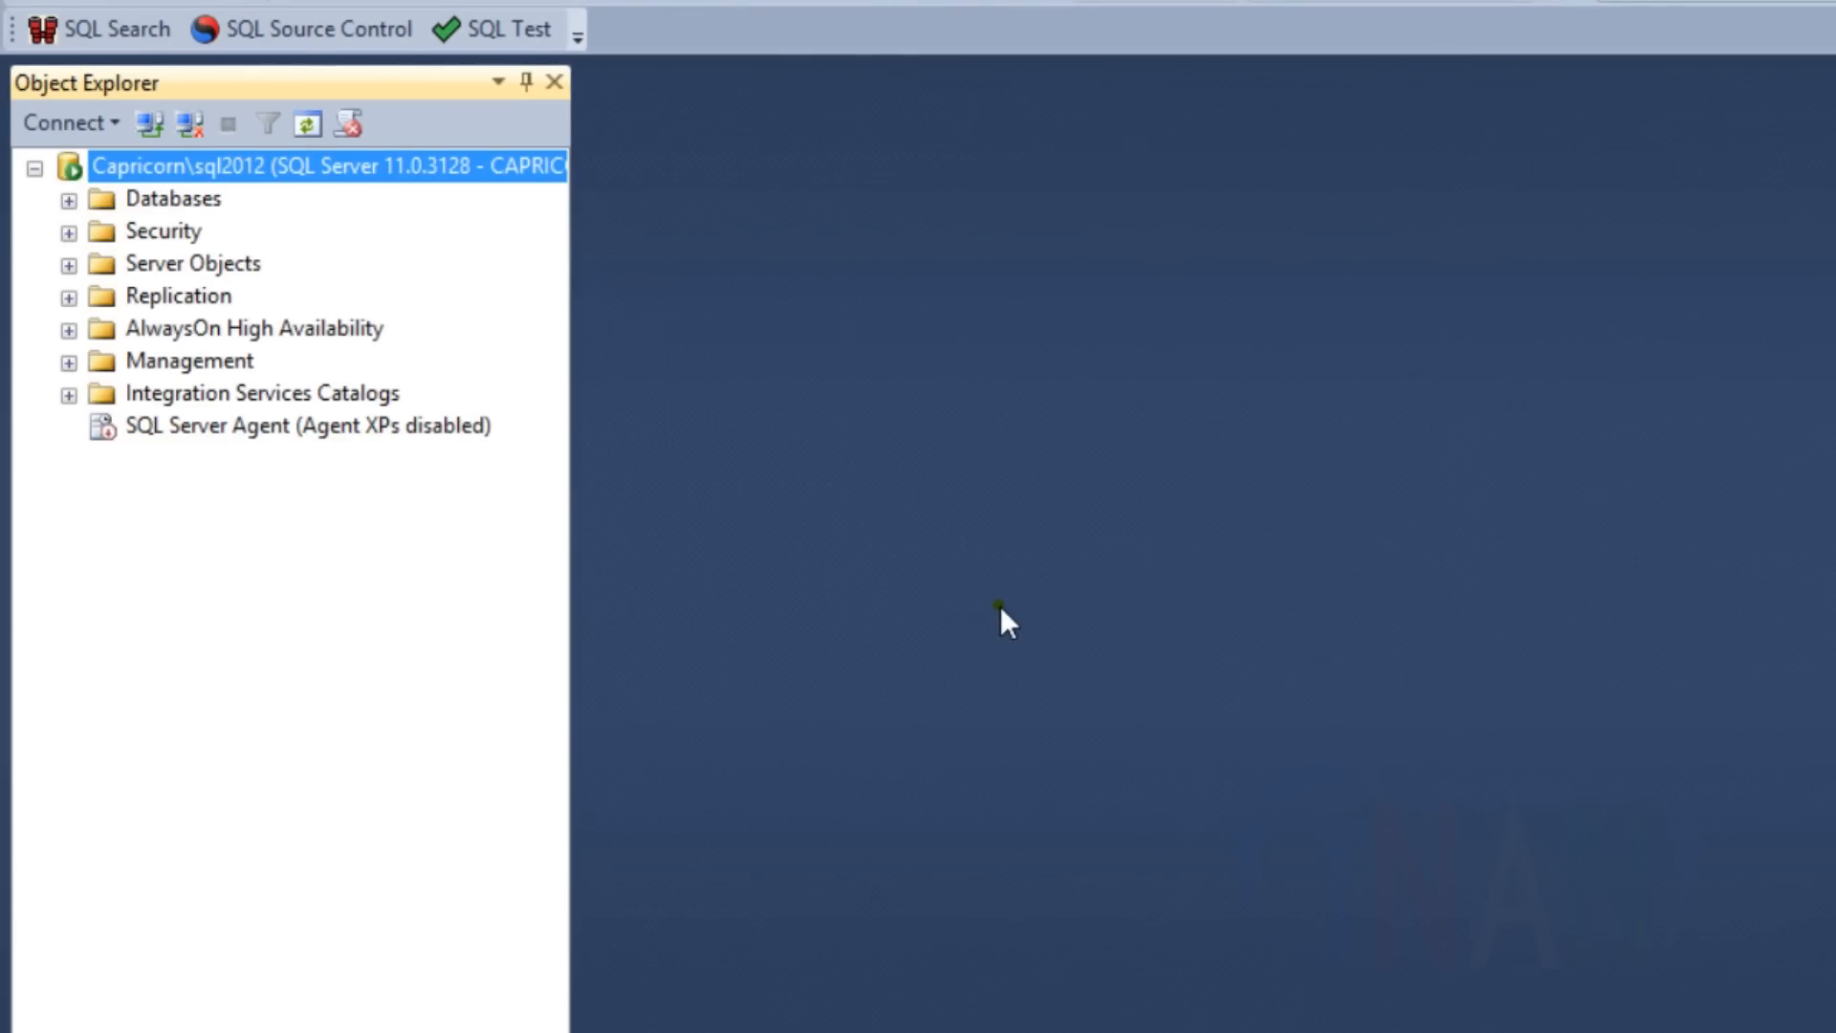